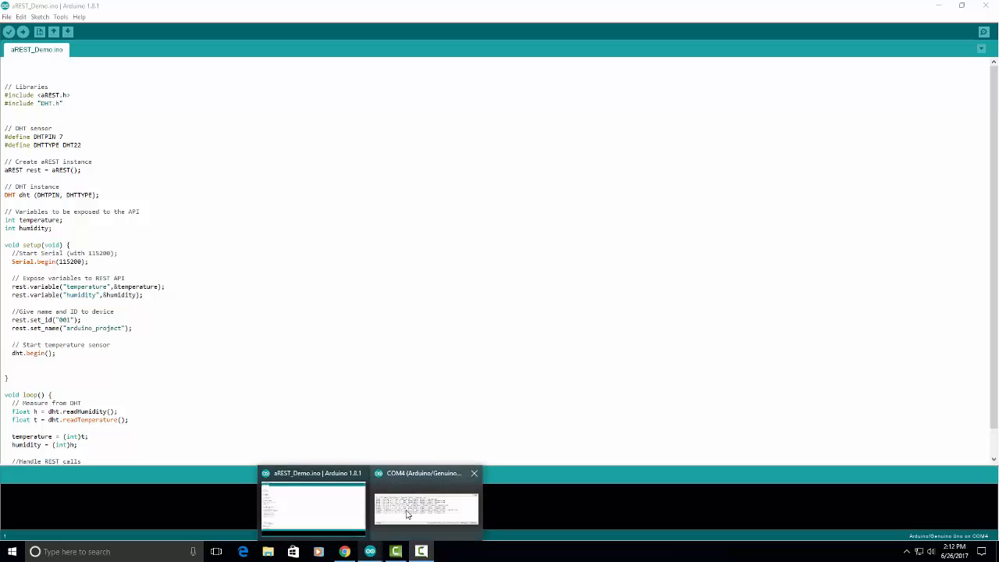
Send /id in the COM4 Serial Monitor, receiving id 001, name arduino_project, connected true
click(426, 506)
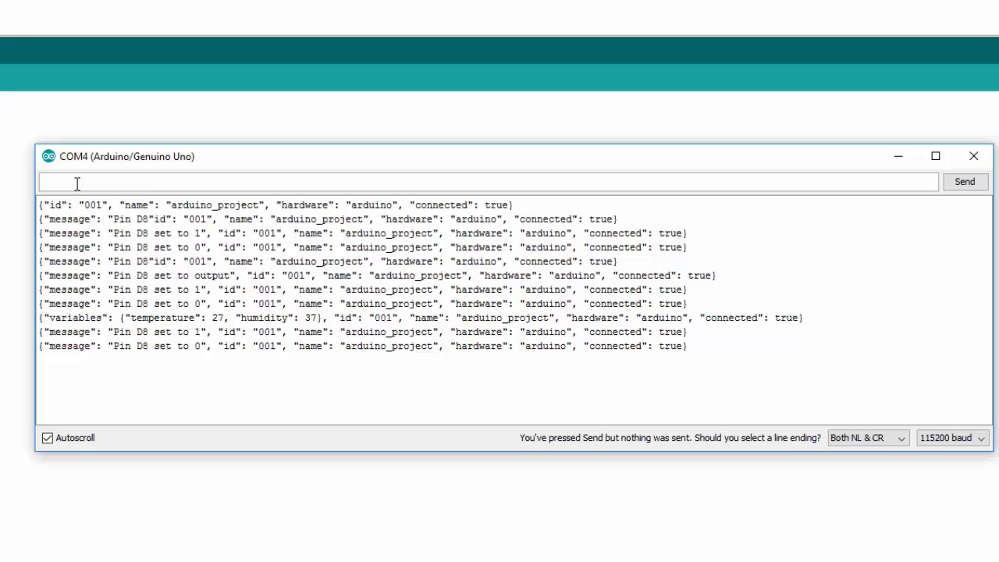
text(/id)
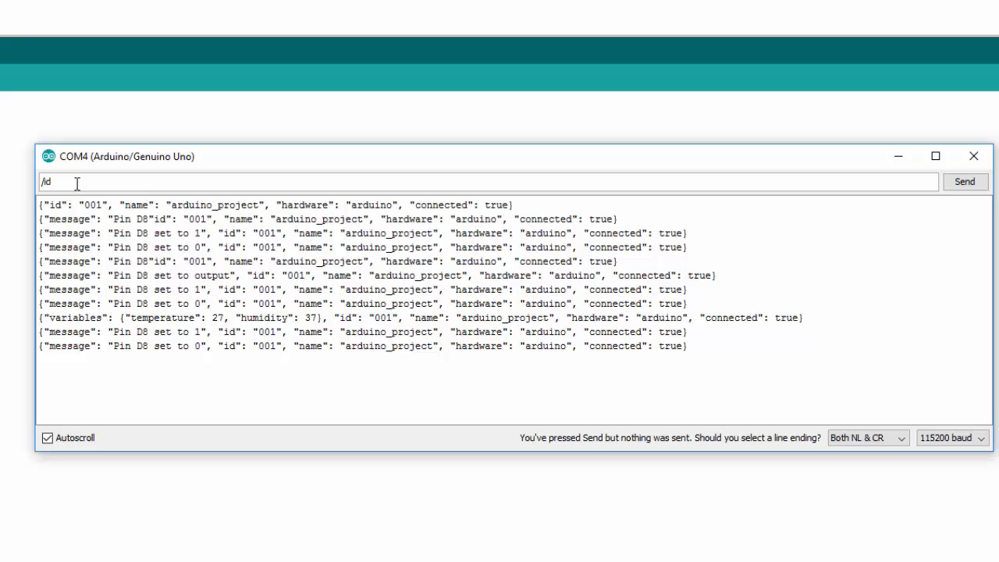
click(964, 181)
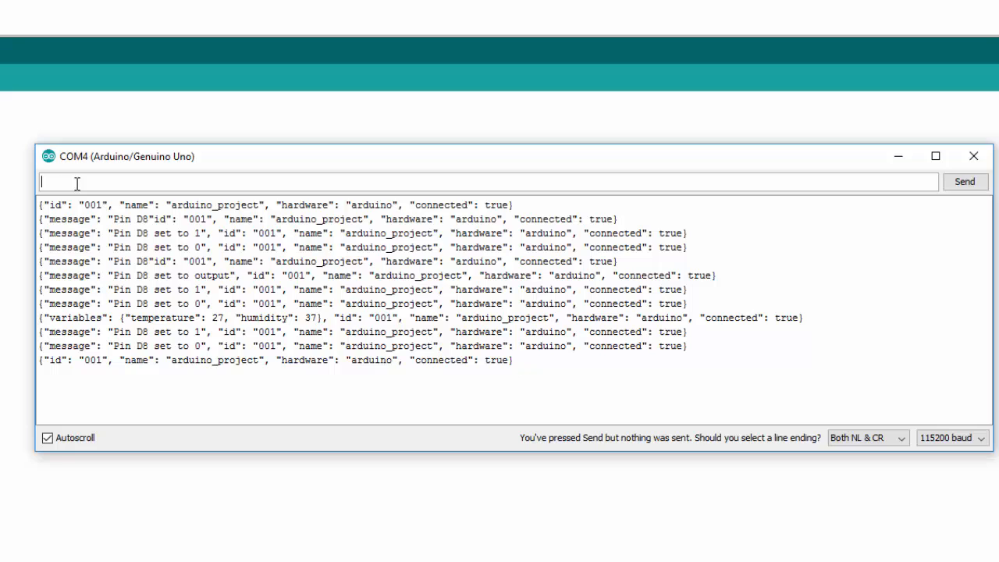
mouse_move(248, 376)
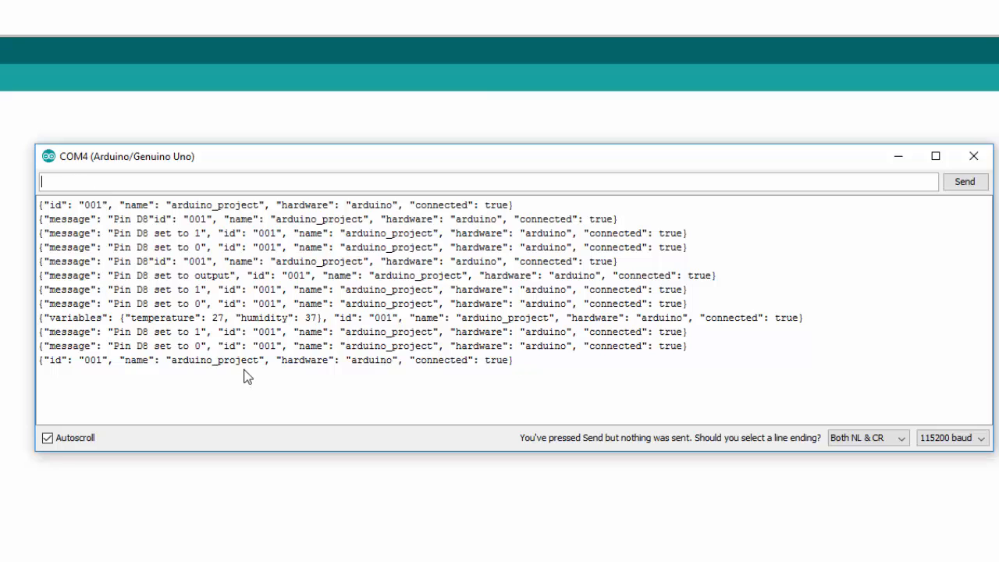
mouse_move(365, 375)
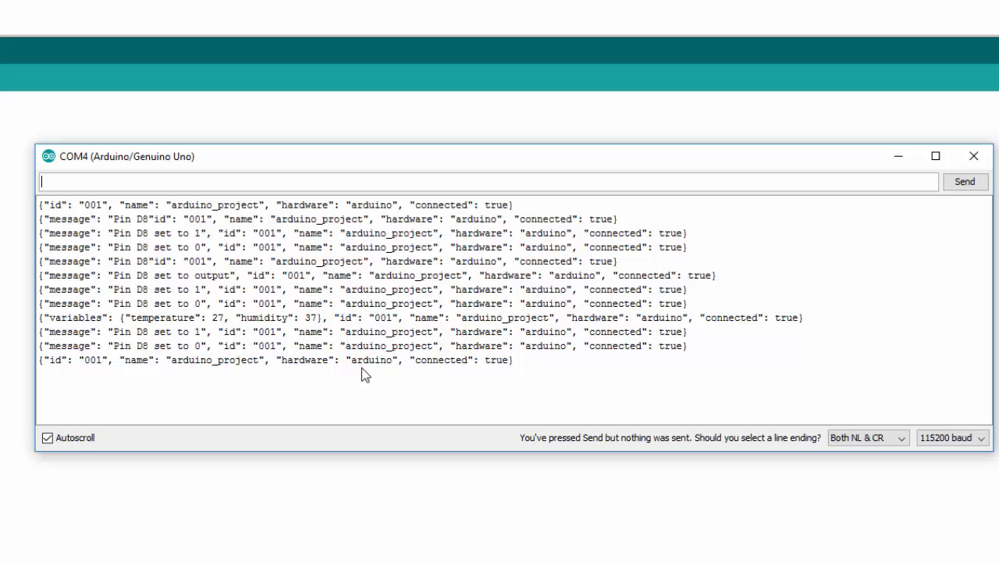
mouse_move(482, 379)
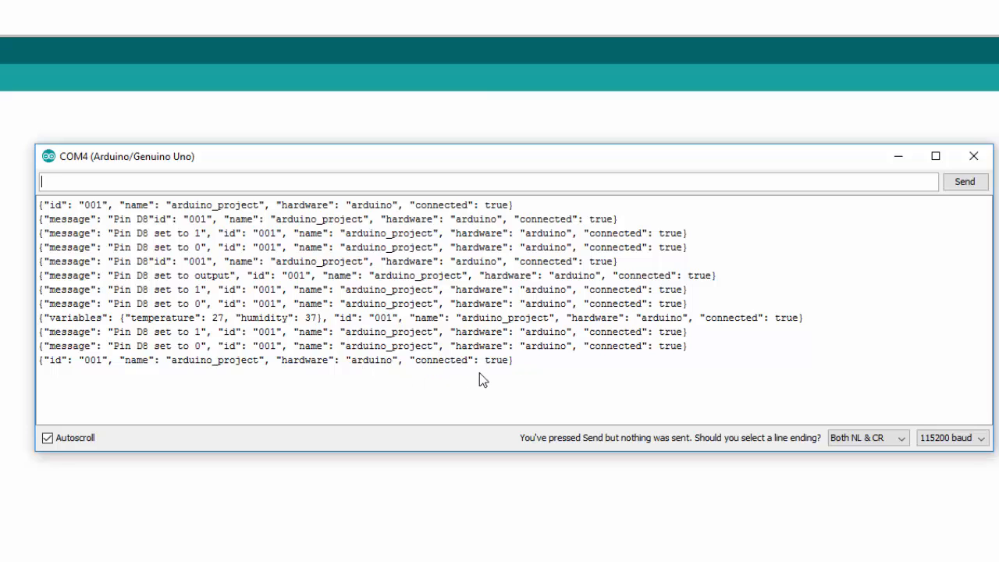
mouse_move(498, 377)
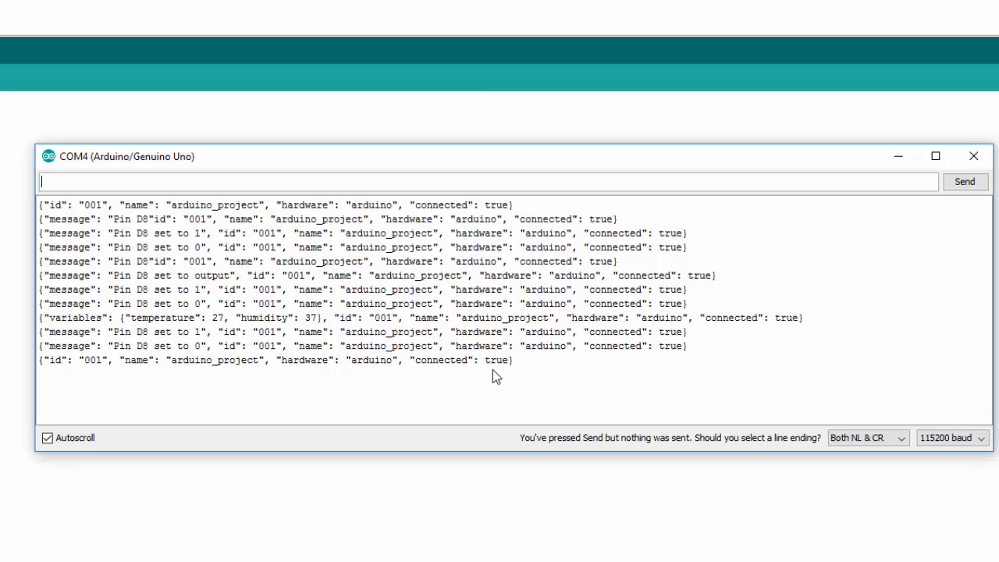
mouse_move(84, 383)
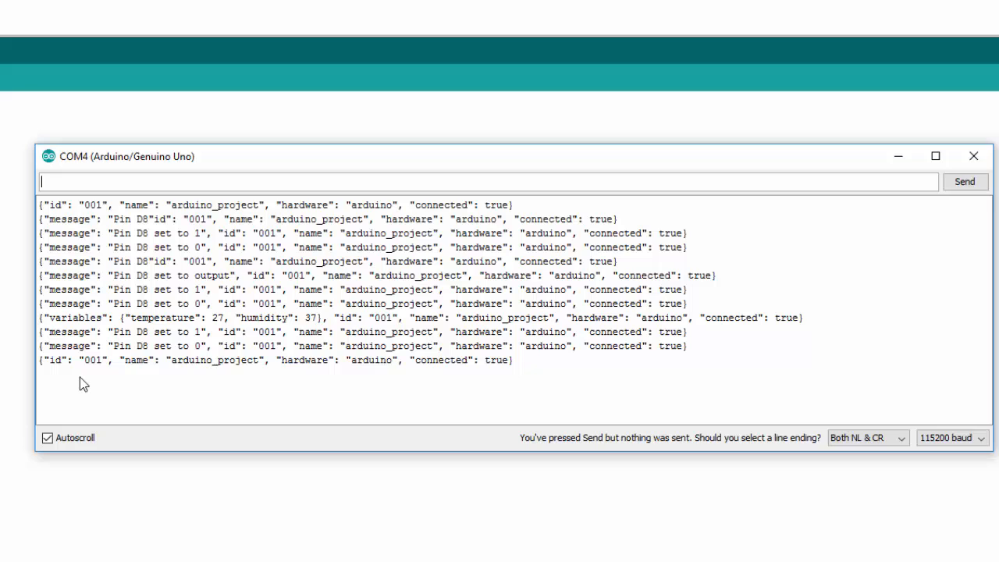
mouse_move(49, 389)
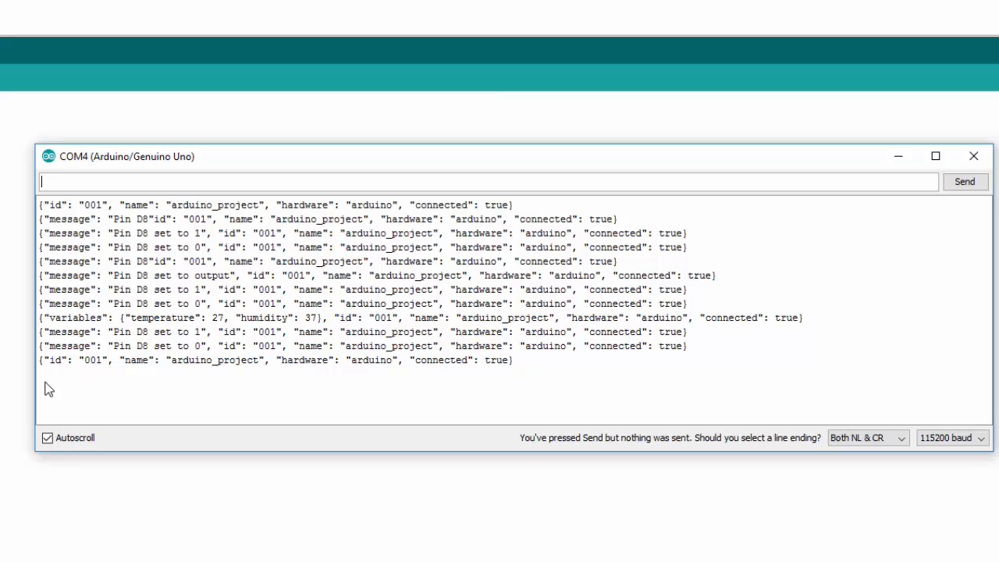
mouse_move(67, 376)
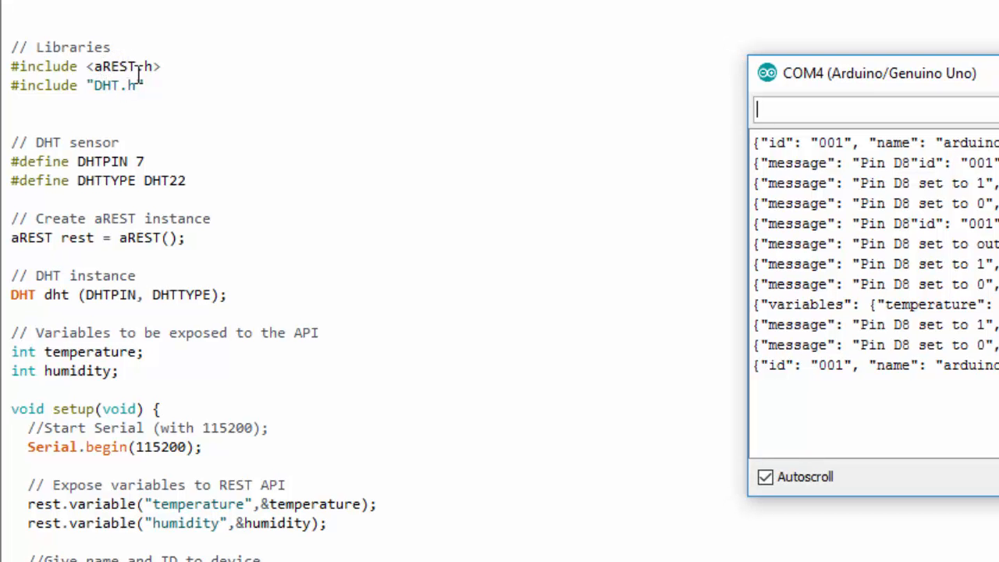
mouse_move(164, 74)
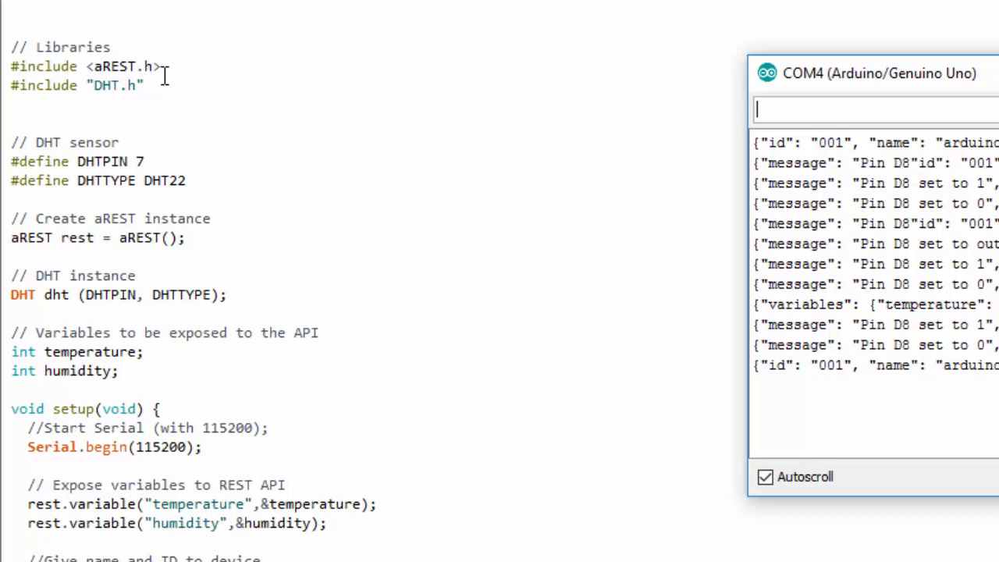
mouse_move(179, 133)
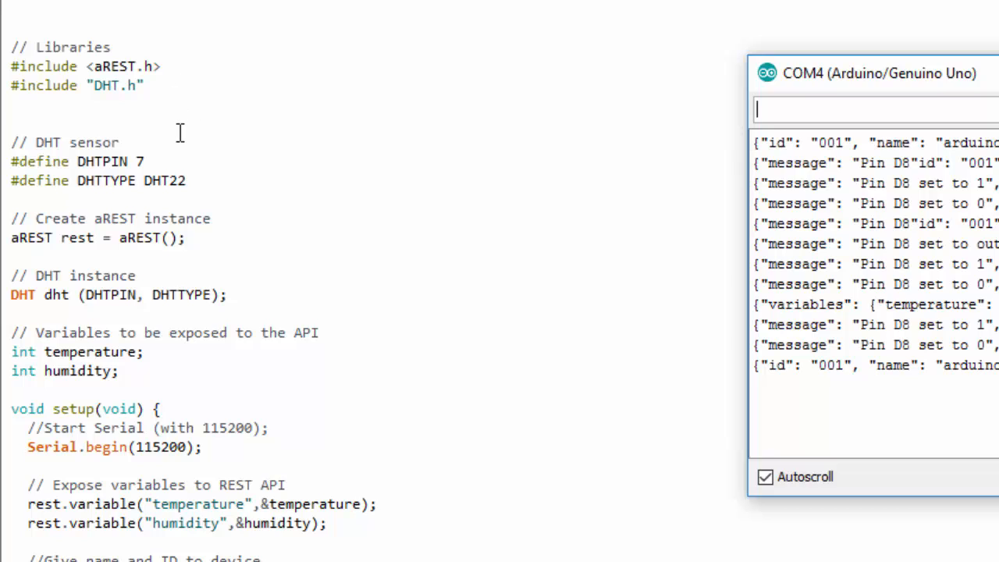
mouse_move(149, 171)
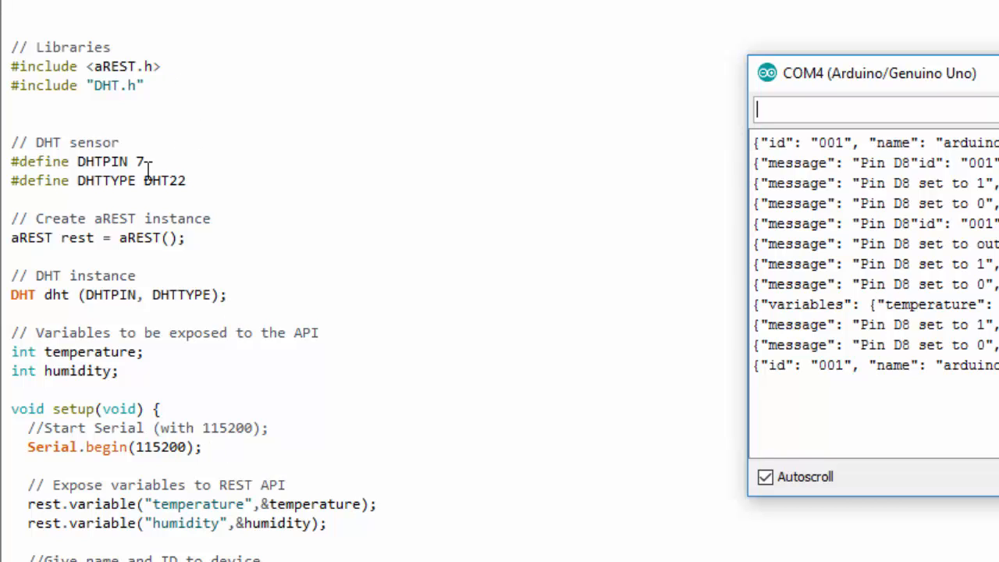
mouse_move(179, 546)
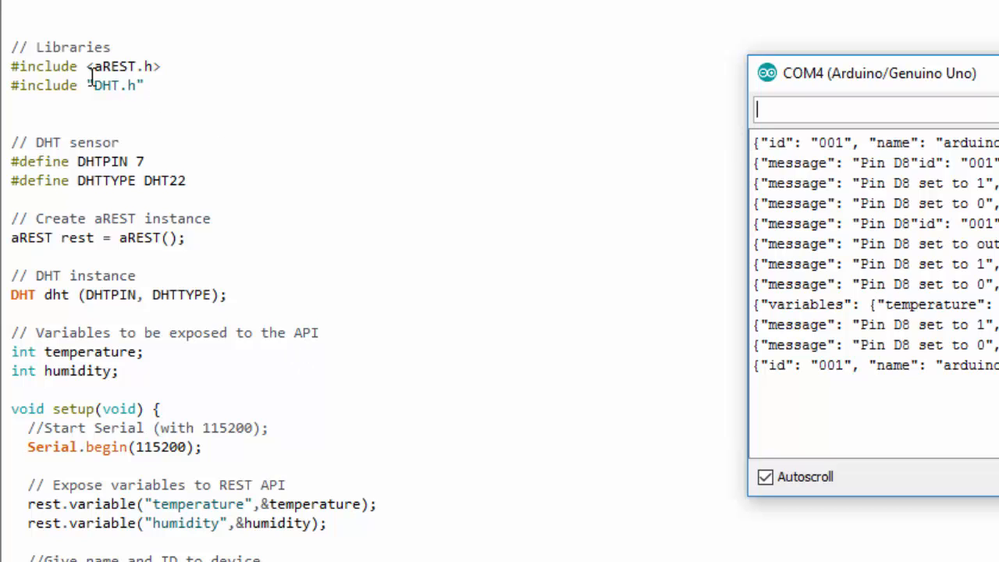
mouse_move(147, 149)
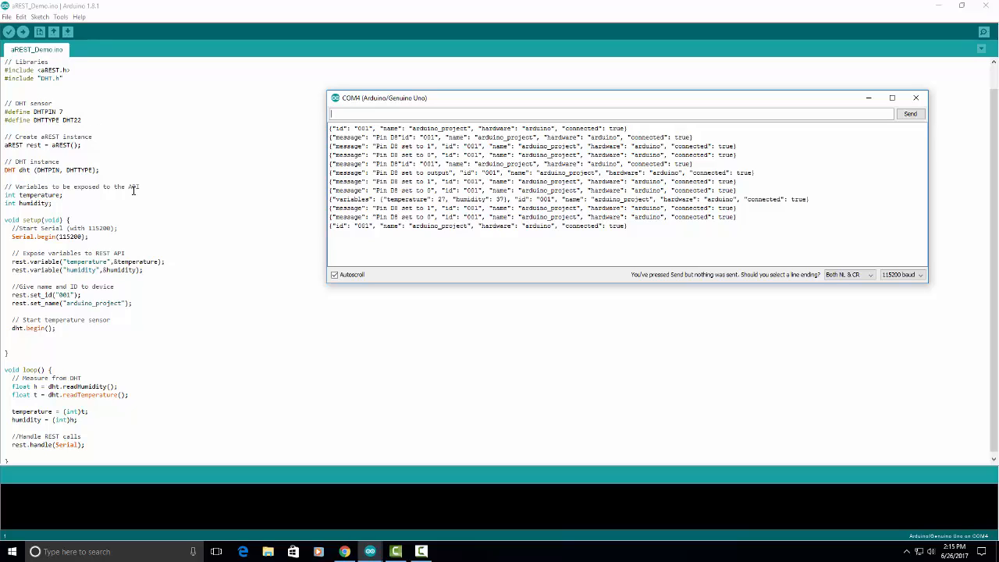
mouse_move(167, 219)
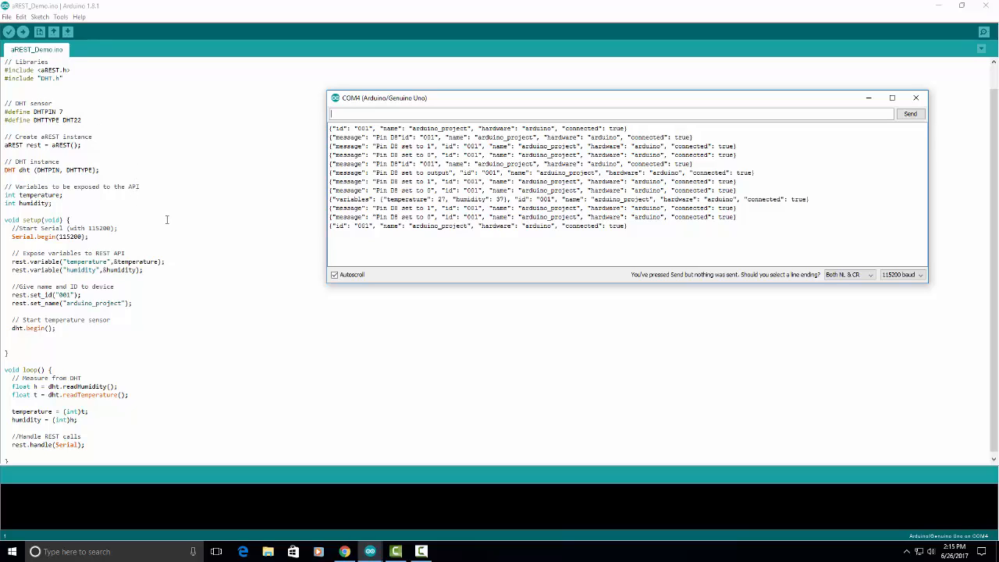
mouse_move(122, 170)
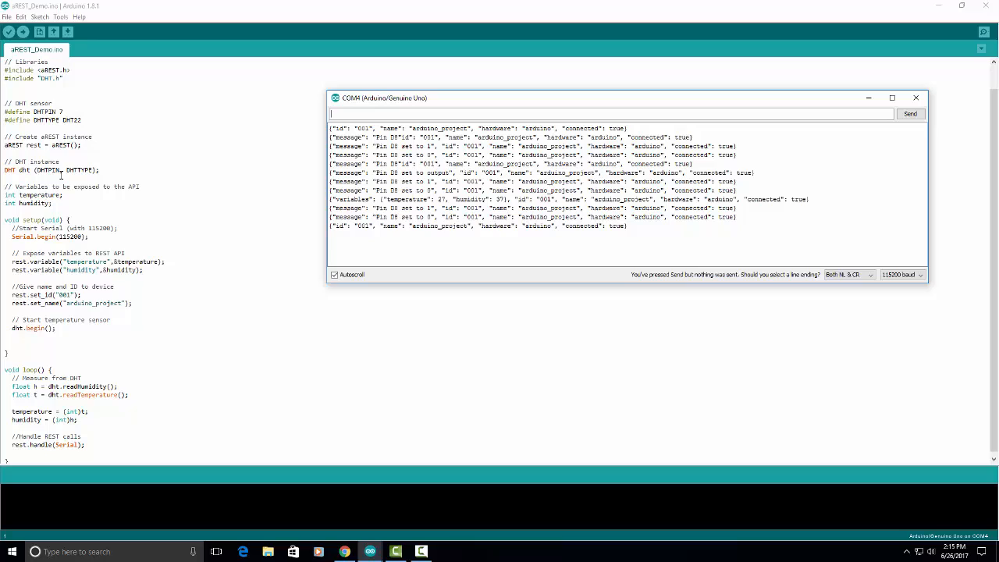
mouse_move(93, 369)
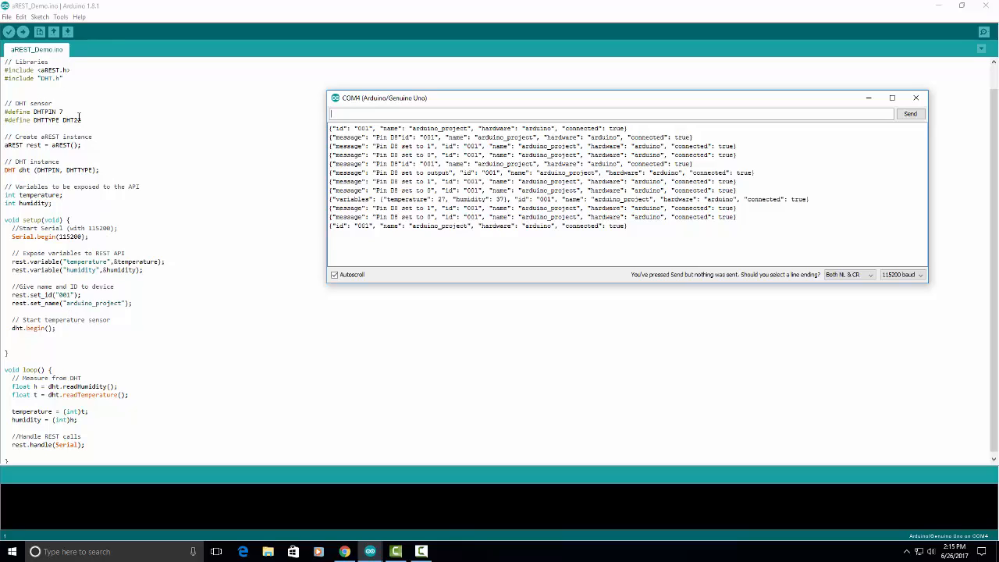
mouse_move(68, 96)
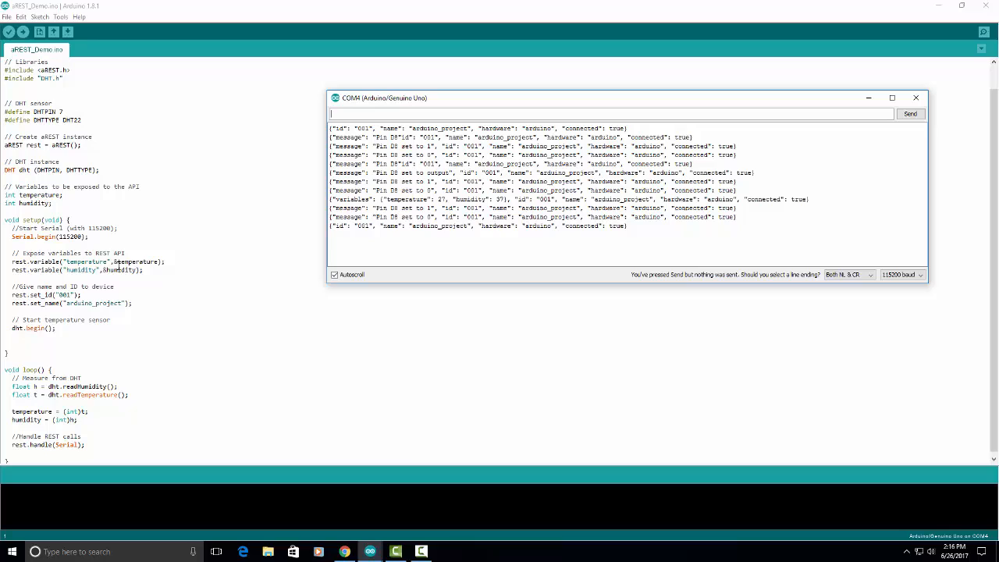
mouse_move(147, 314)
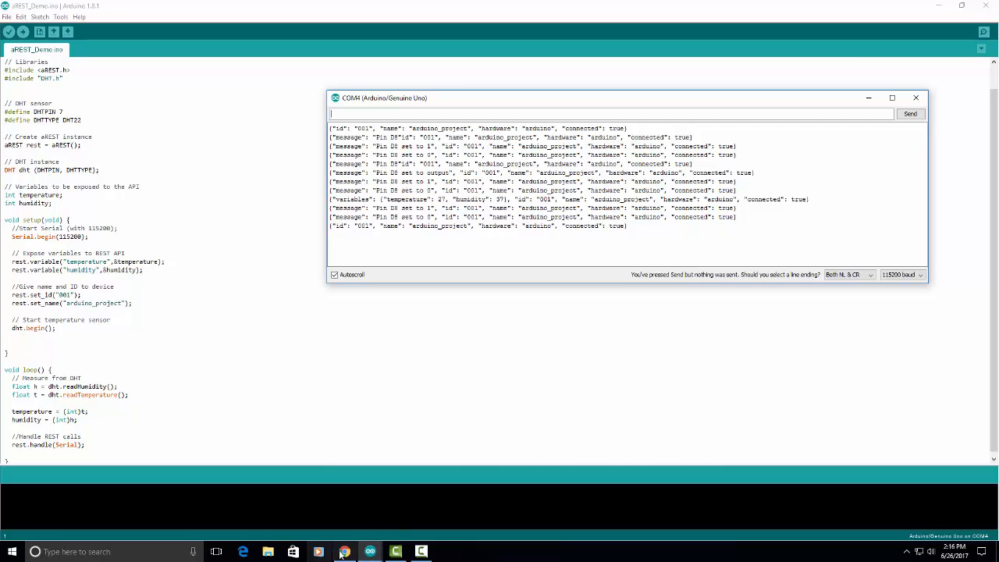
click(344, 552)
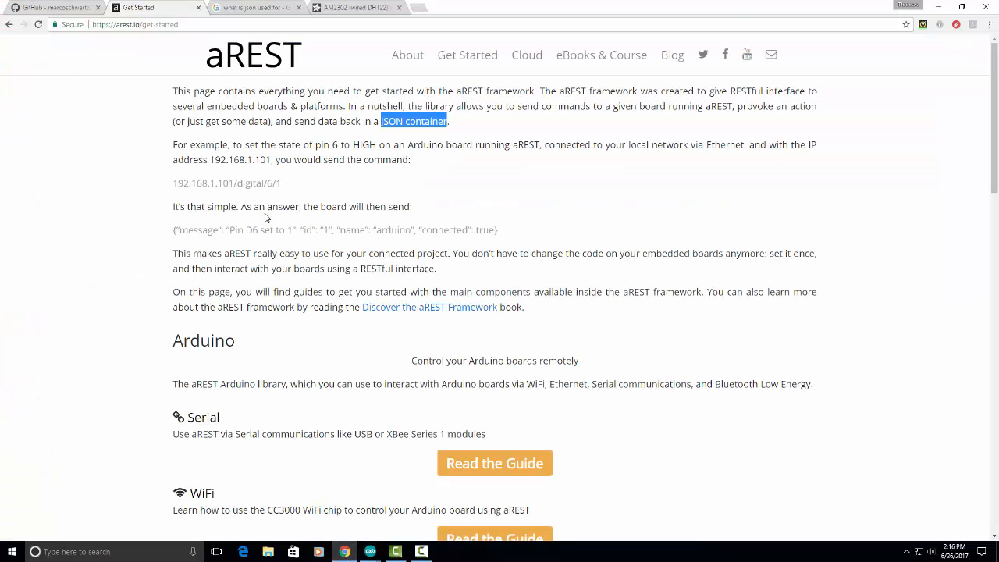
mouse_move(230, 70)
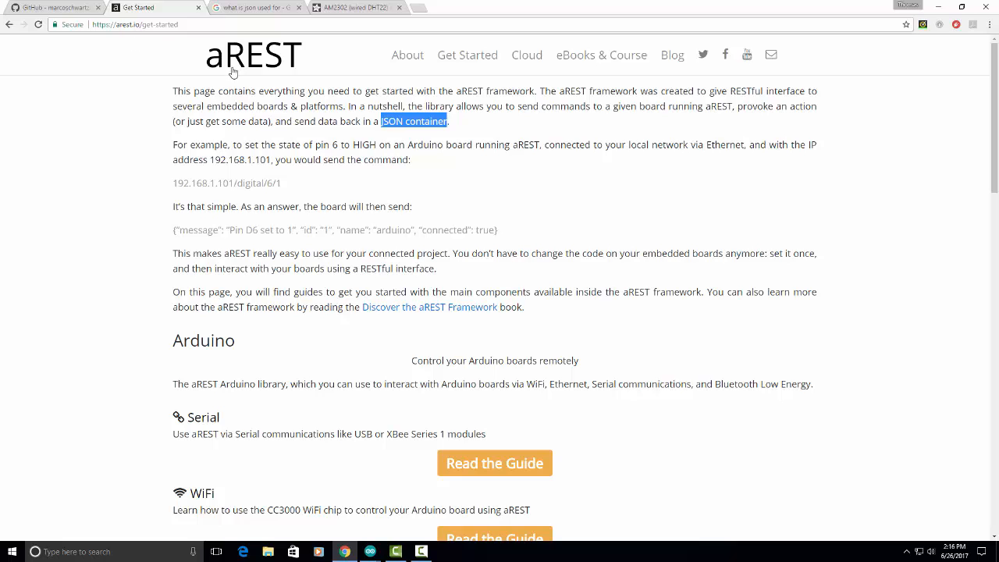
mouse_move(296, 113)
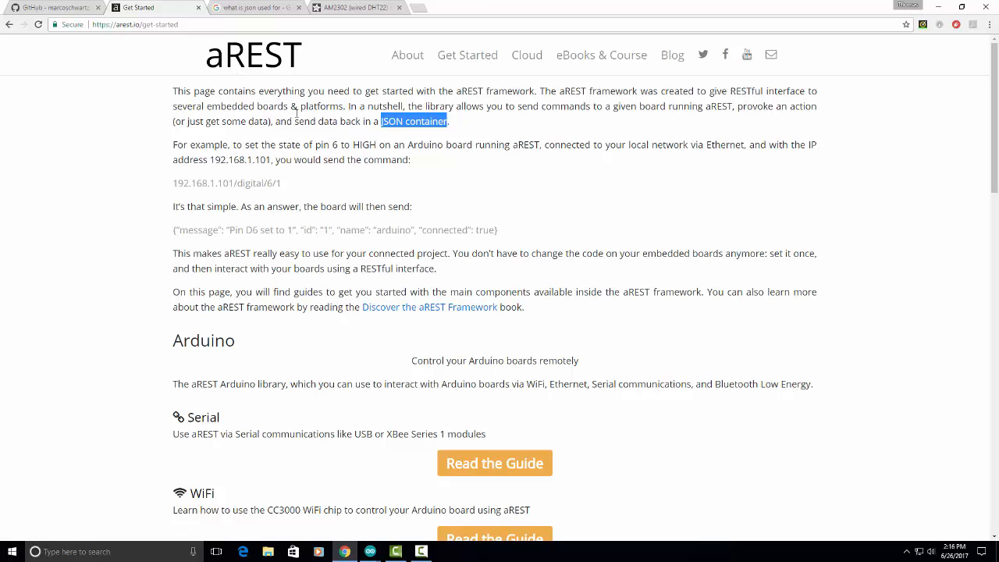
mouse_move(574, 290)
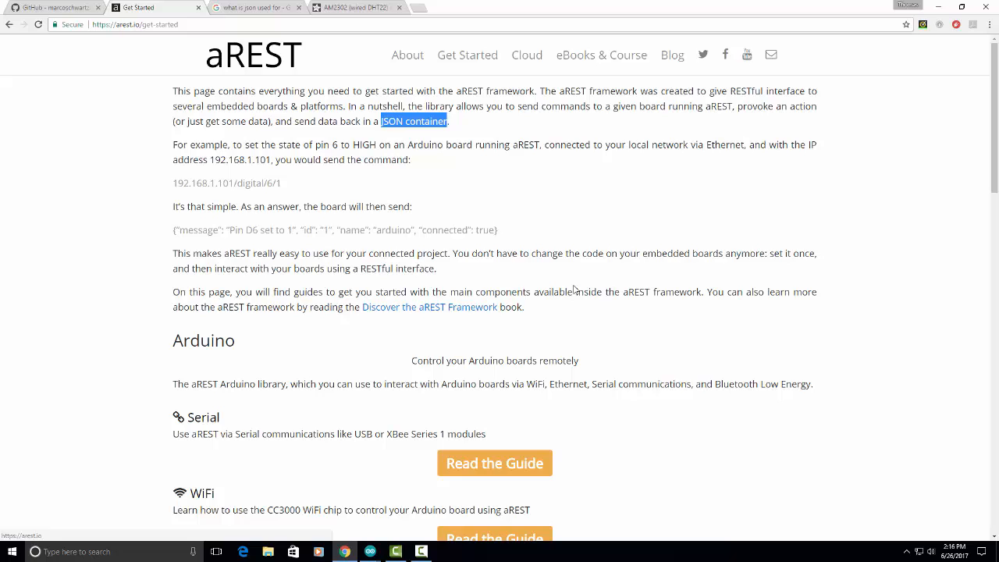
mouse_move(318, 130)
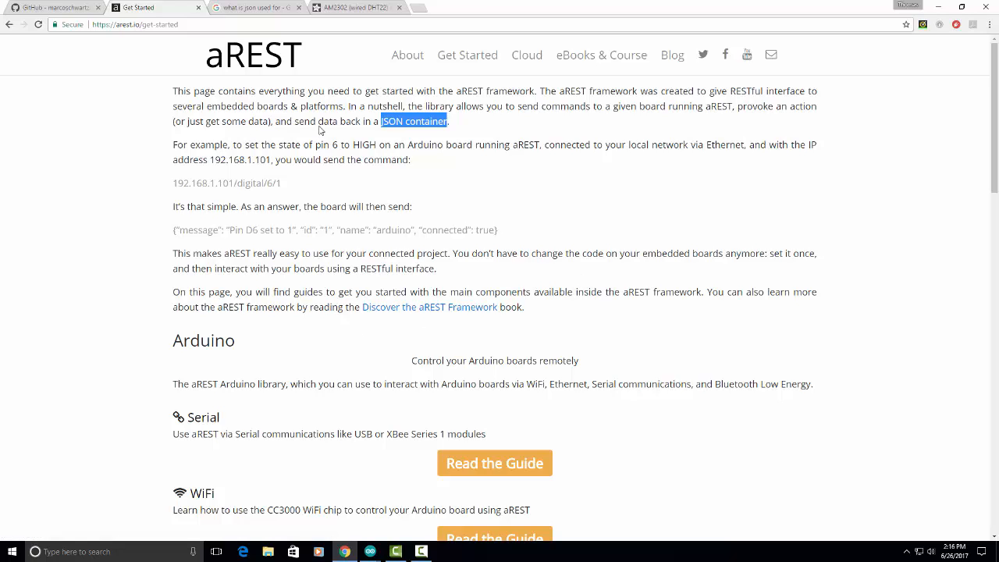
mouse_move(654, 104)
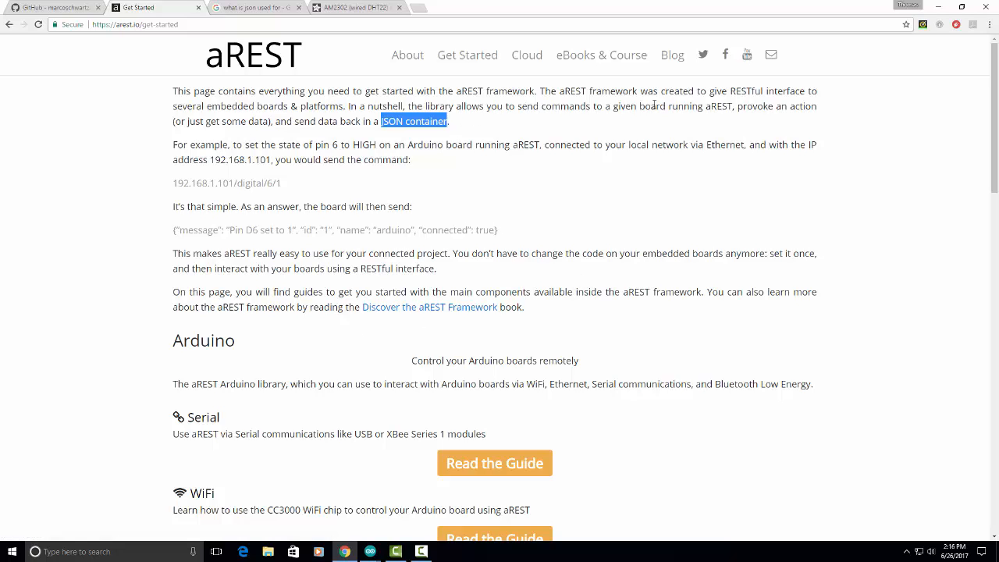
mouse_move(771, 103)
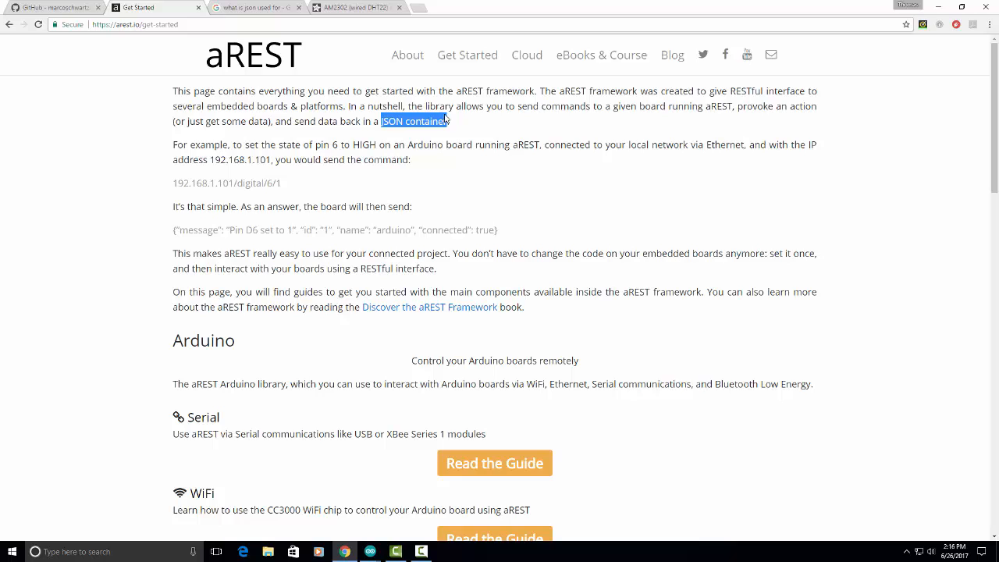
mouse_move(574, 118)
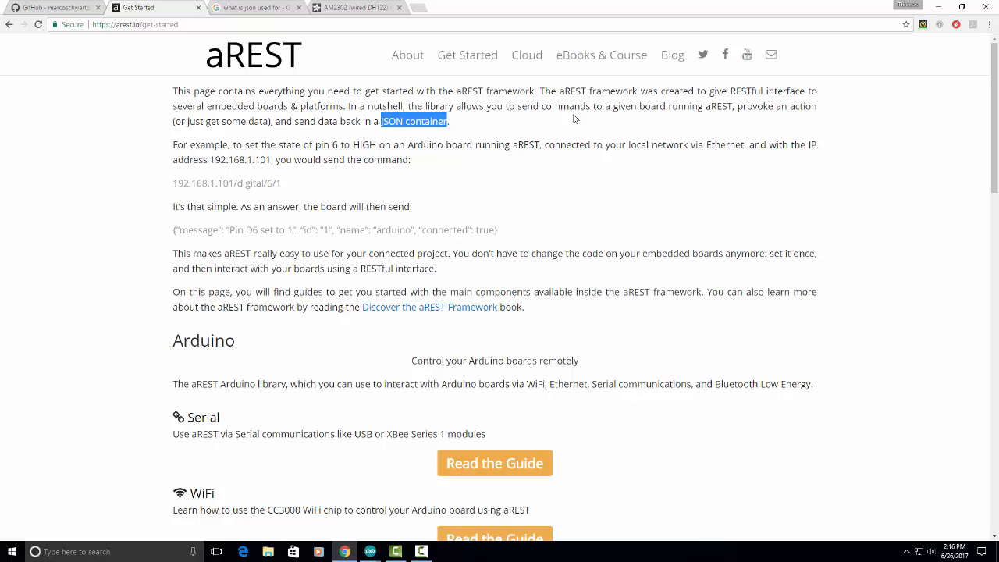
mouse_move(718, 118)
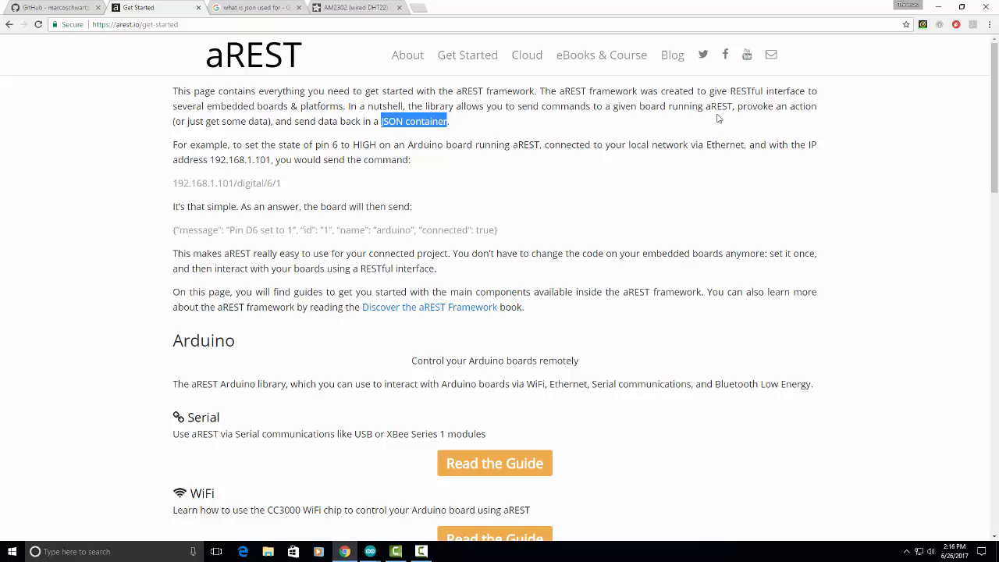
mouse_move(247, 139)
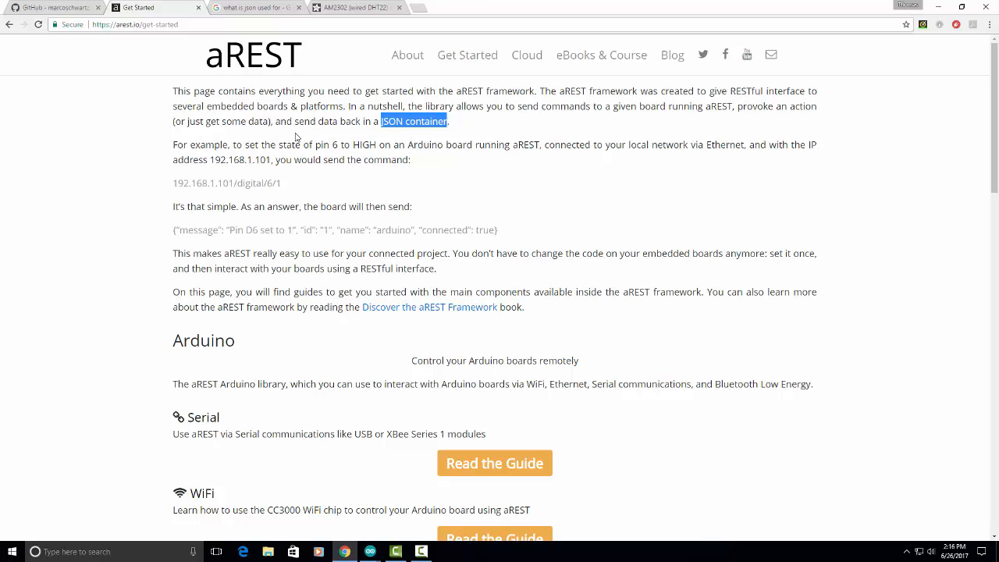
mouse_move(303, 137)
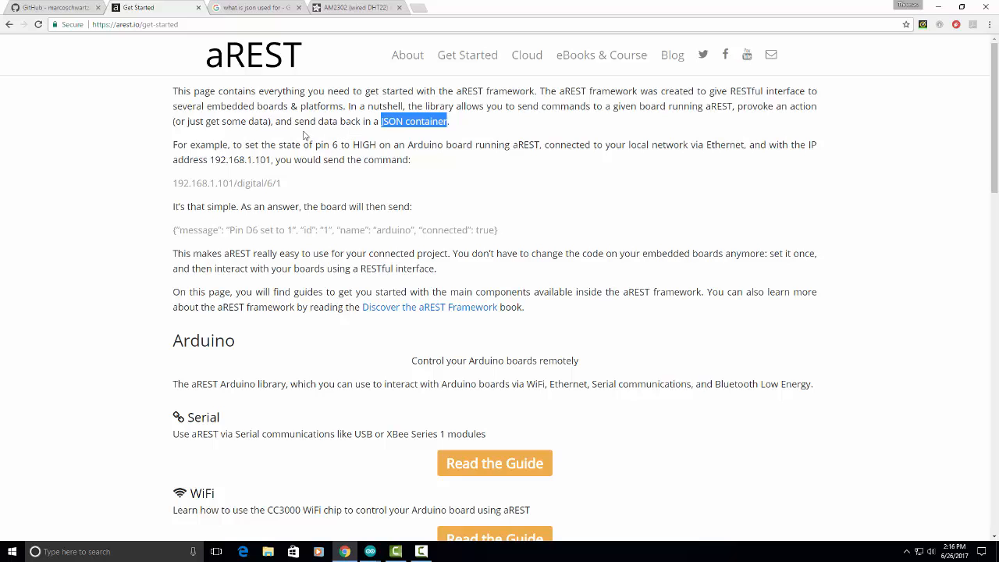
mouse_move(383, 133)
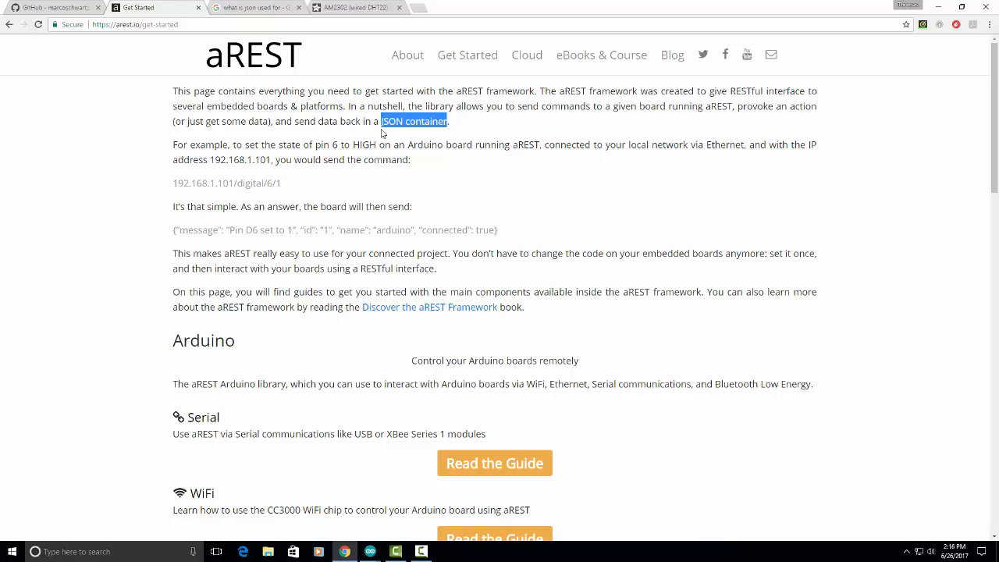
mouse_move(435, 135)
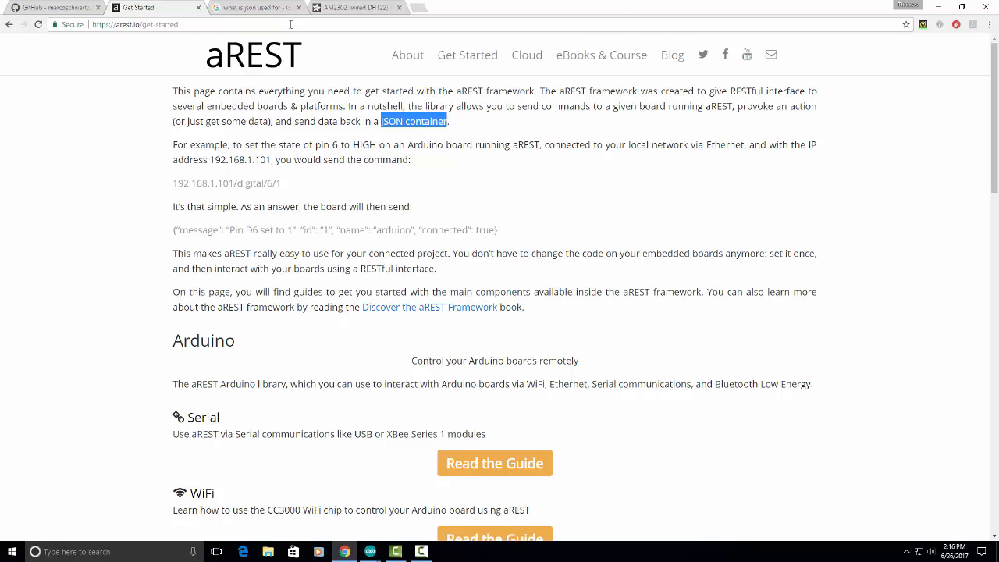
click(250, 7)
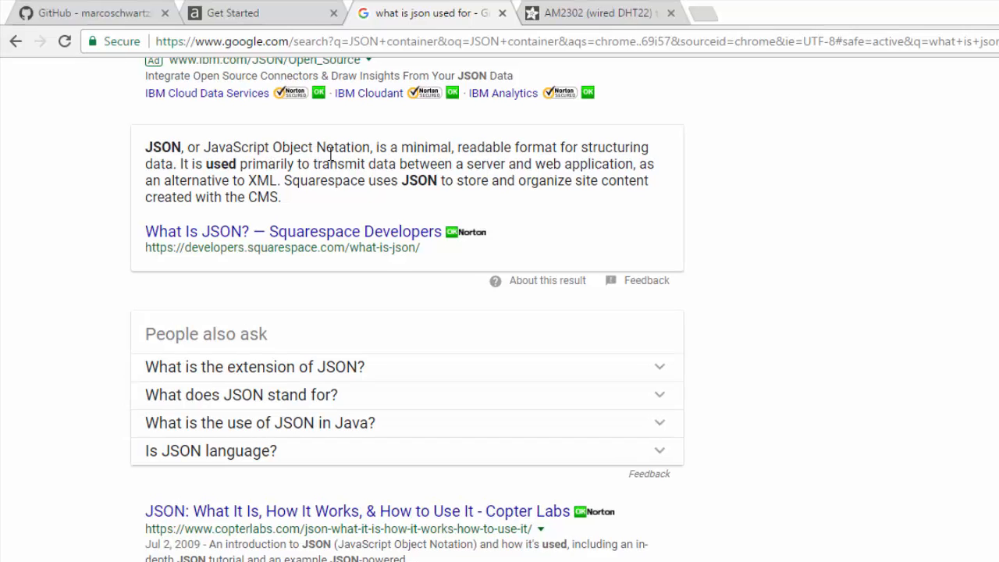
mouse_move(367, 180)
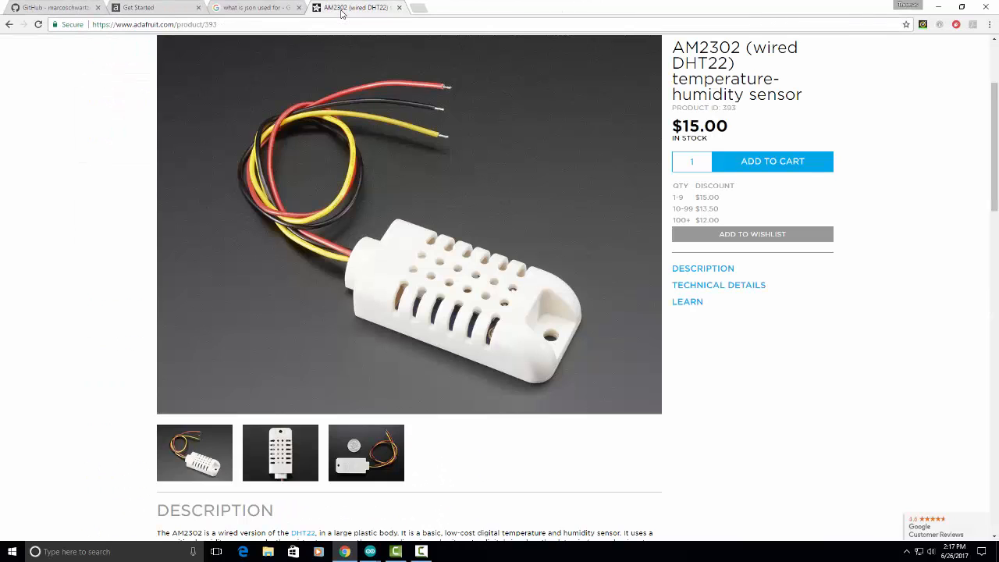
mouse_move(252, 7)
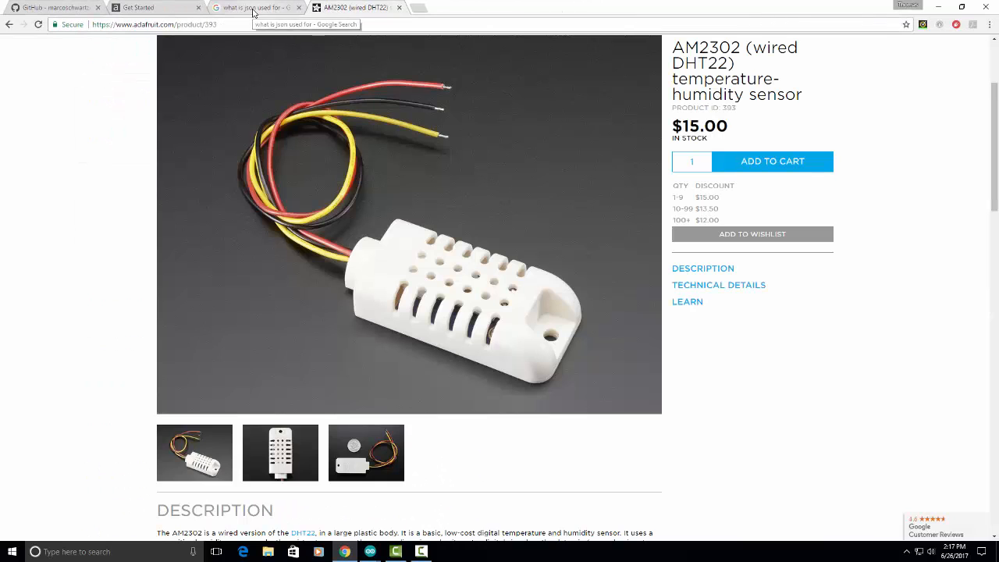
click(250, 7)
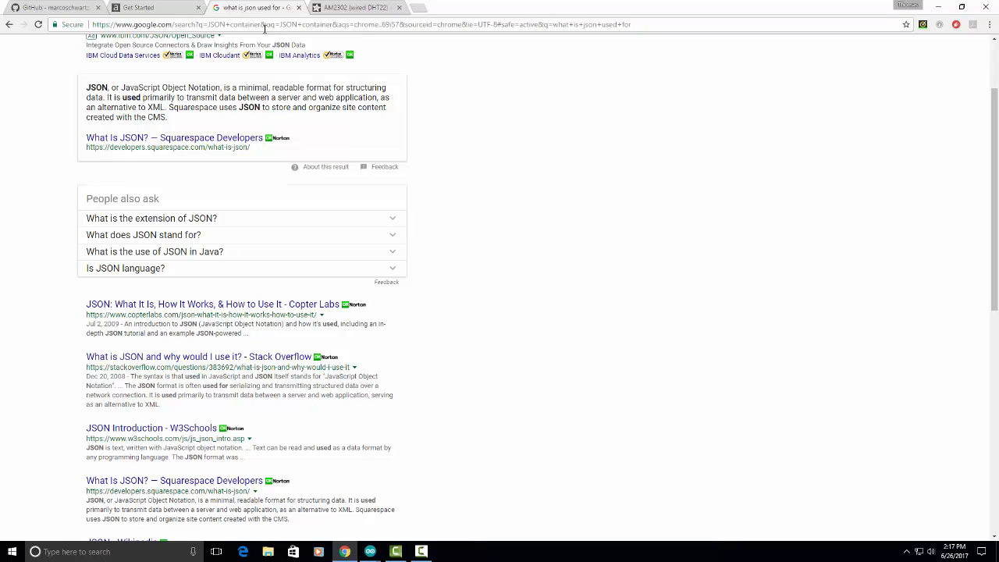
click(137, 7)
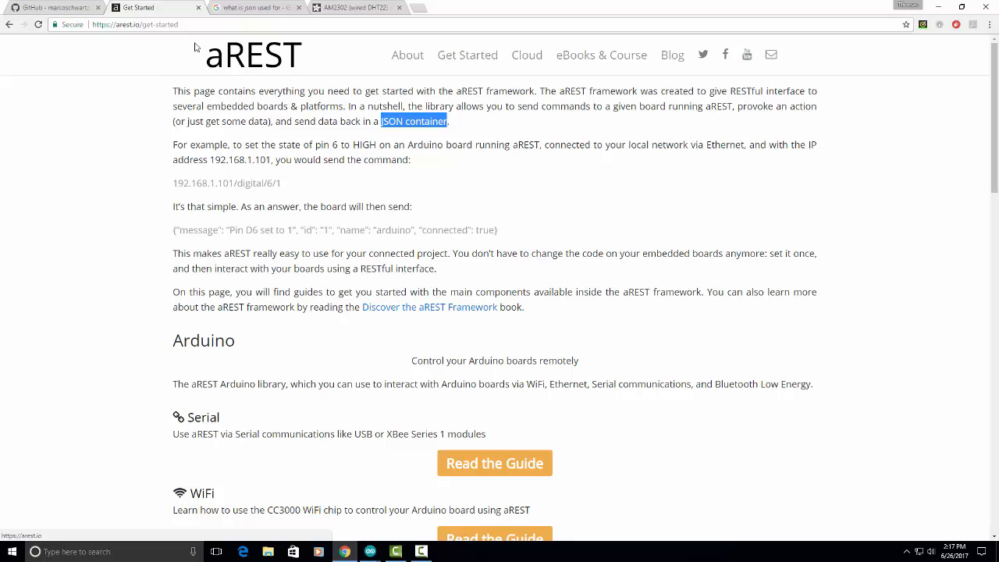
mouse_move(350, 511)
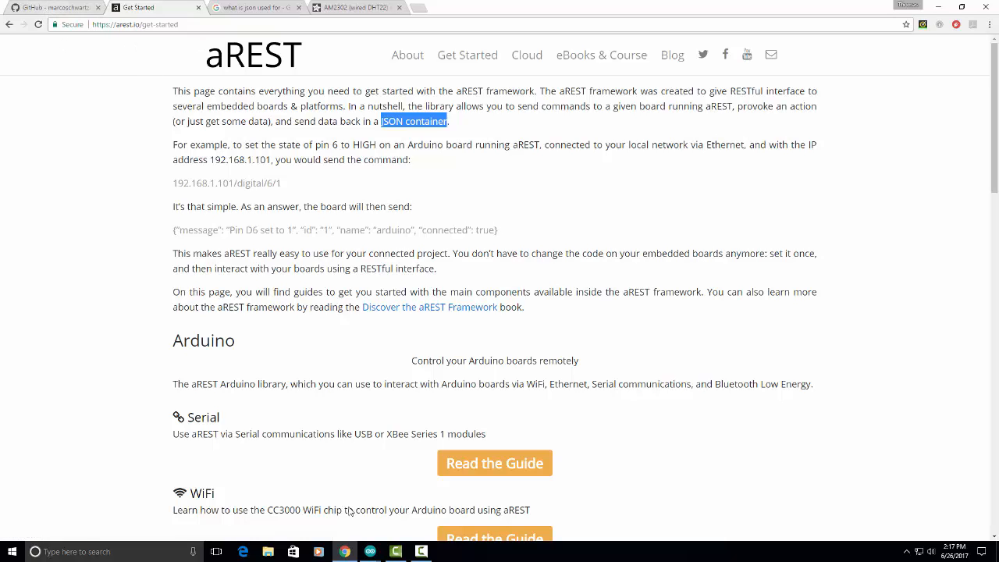
mouse_move(370, 552)
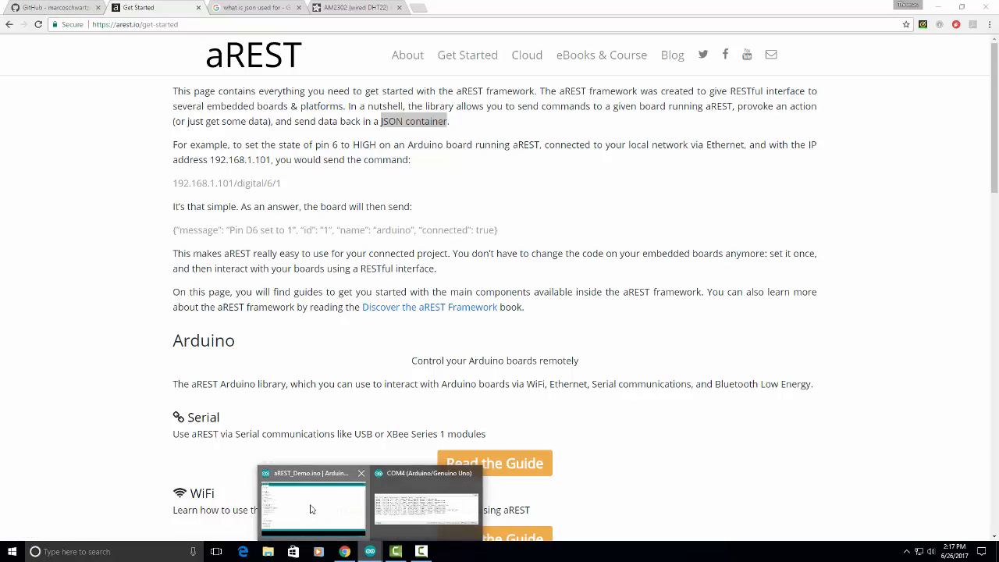
In the aREST_Demo Serial Monitor, enter /mode/8/o to set pin 8 as output
click(312, 503)
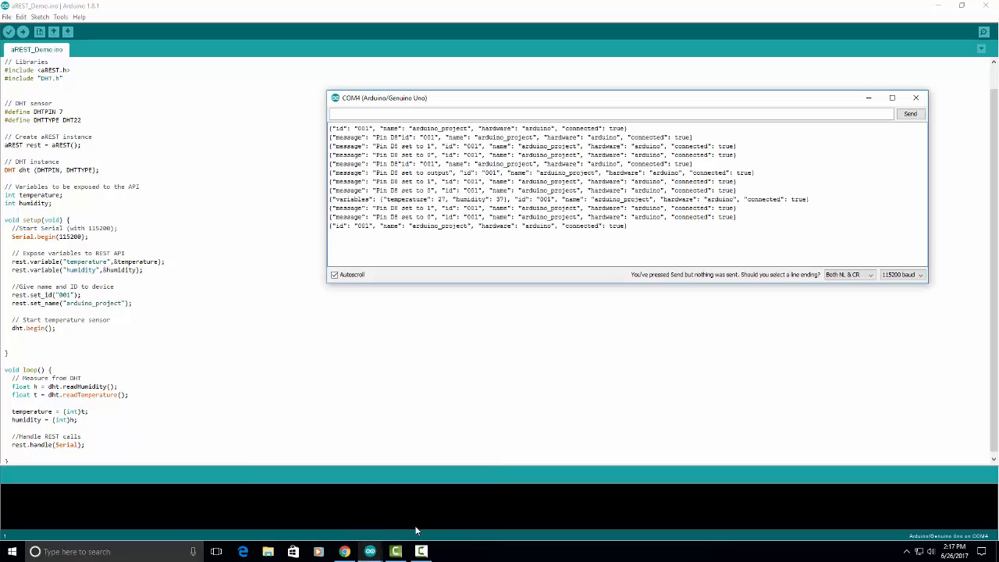
mouse_move(450, 105)
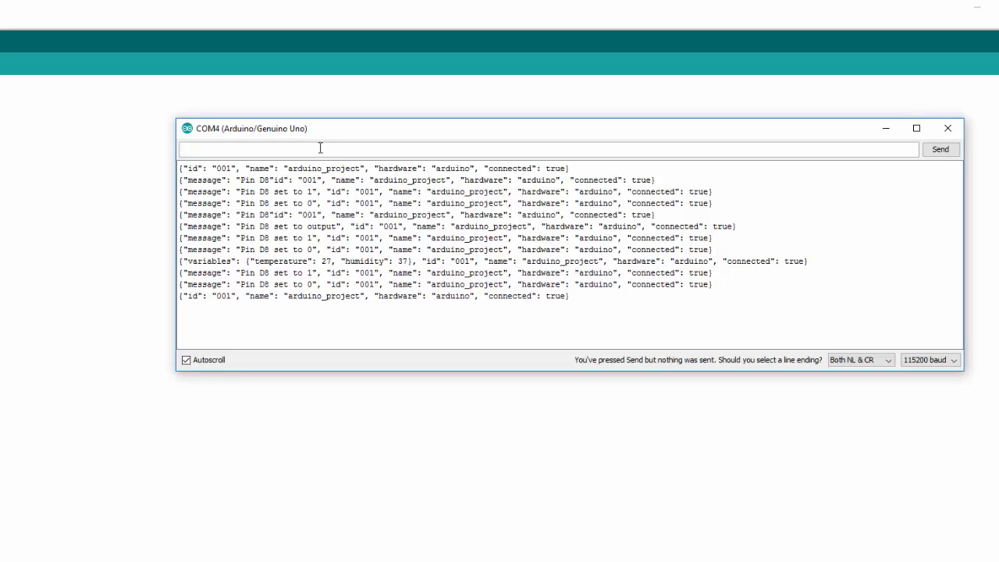
text(/)
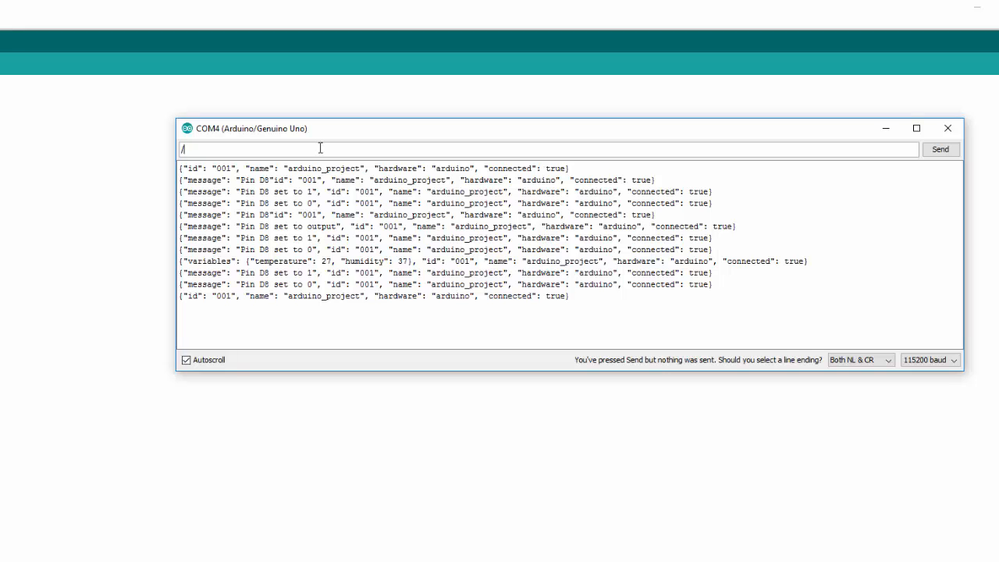
text(mode)
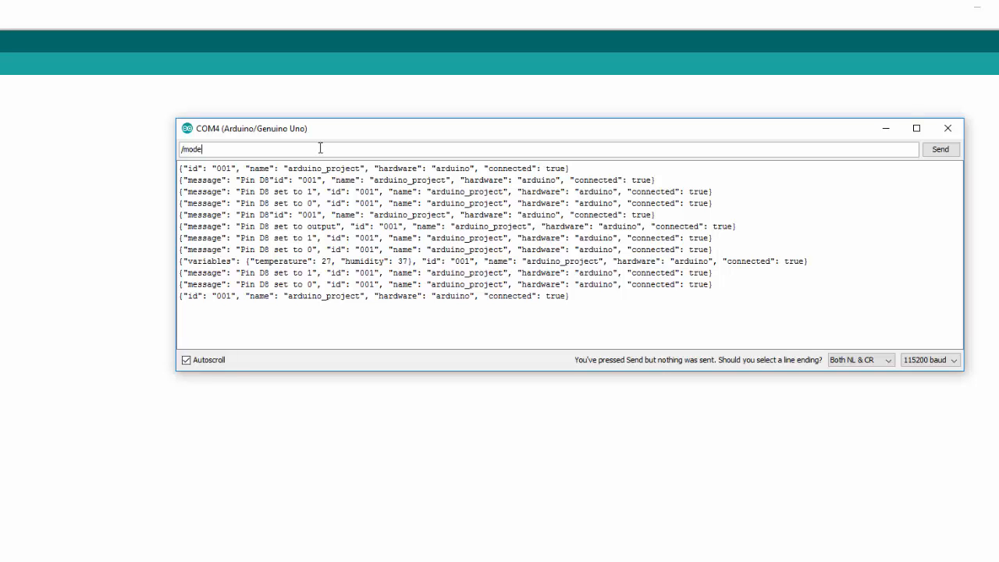
text(/8)
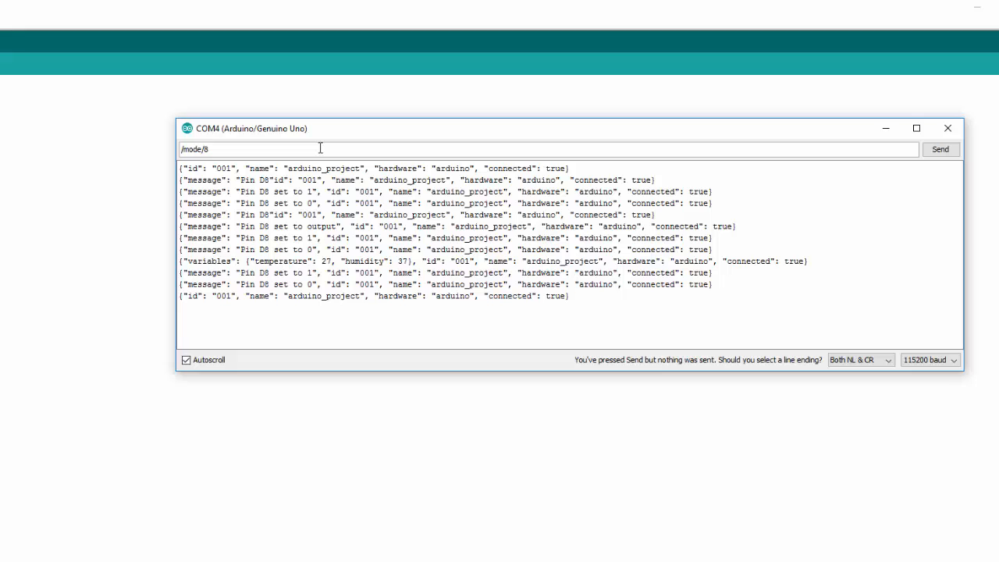
text(/o)
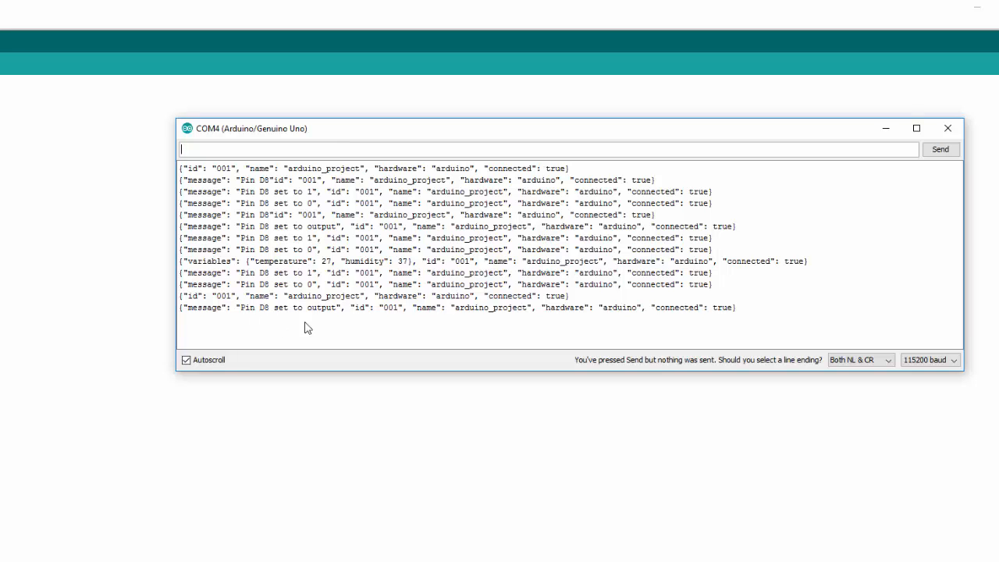
mouse_move(274, 318)
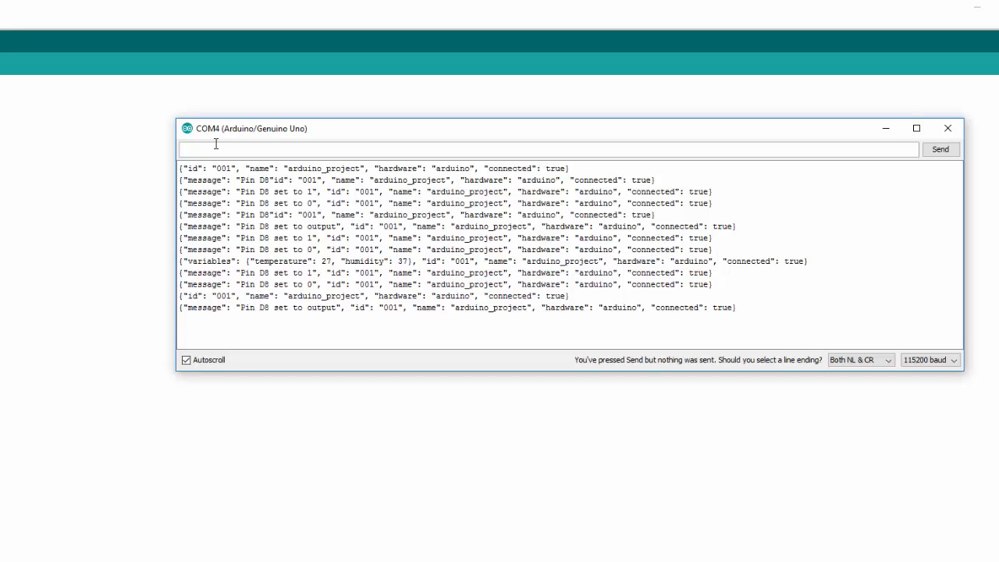
Send /digital/8/0 to switch pin 8 off
text(/)
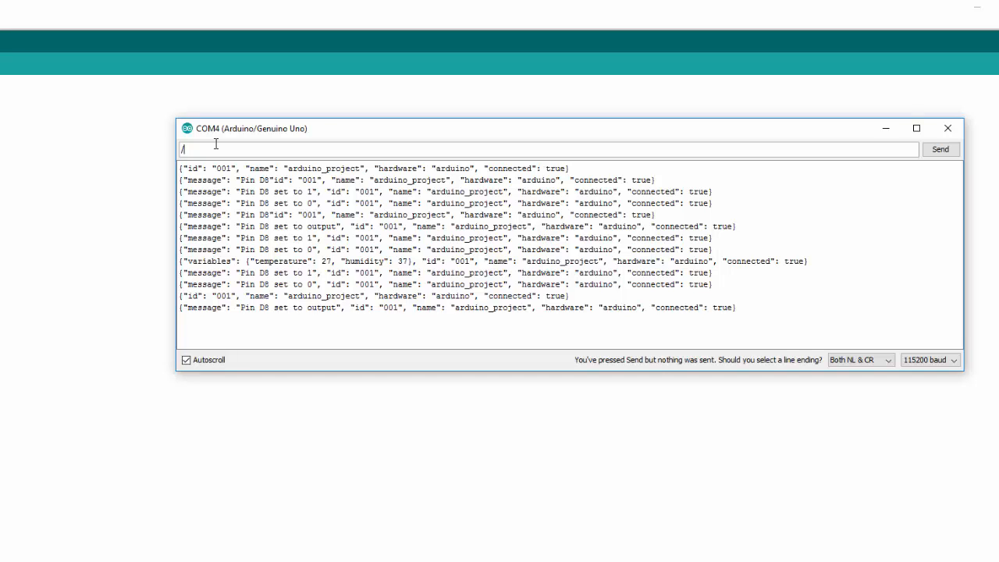
text(digital)
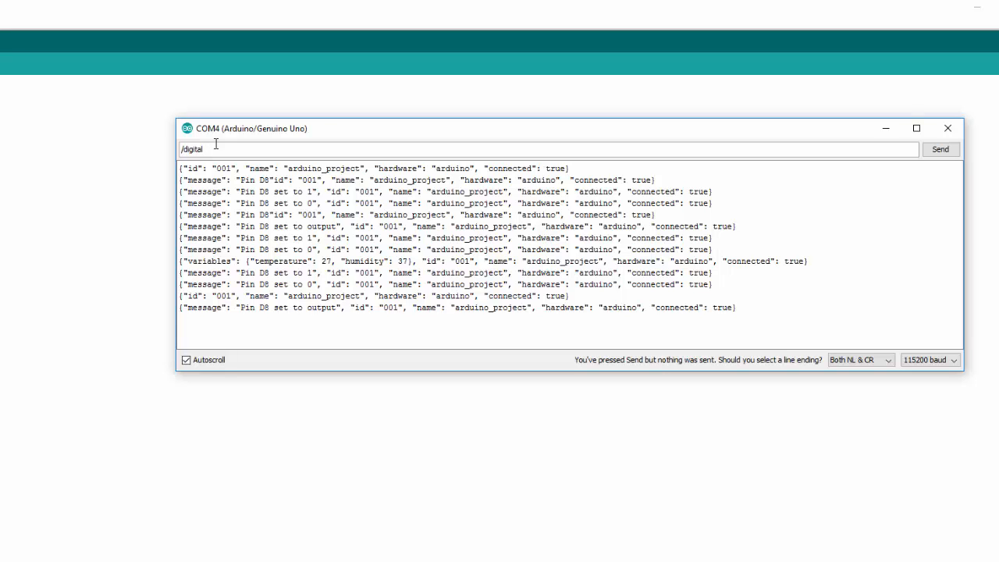
text(/8)
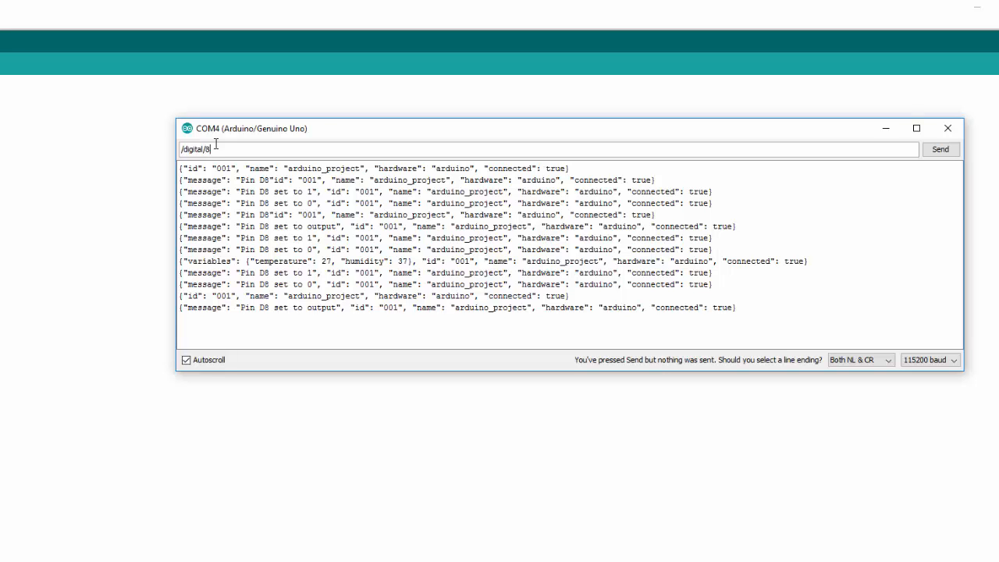
text(/0)
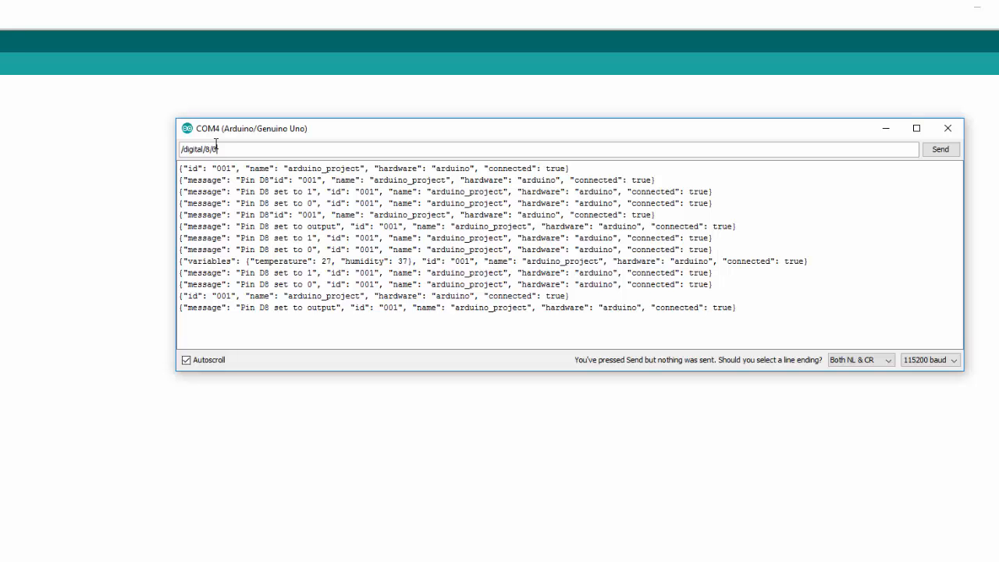
click(940, 149)
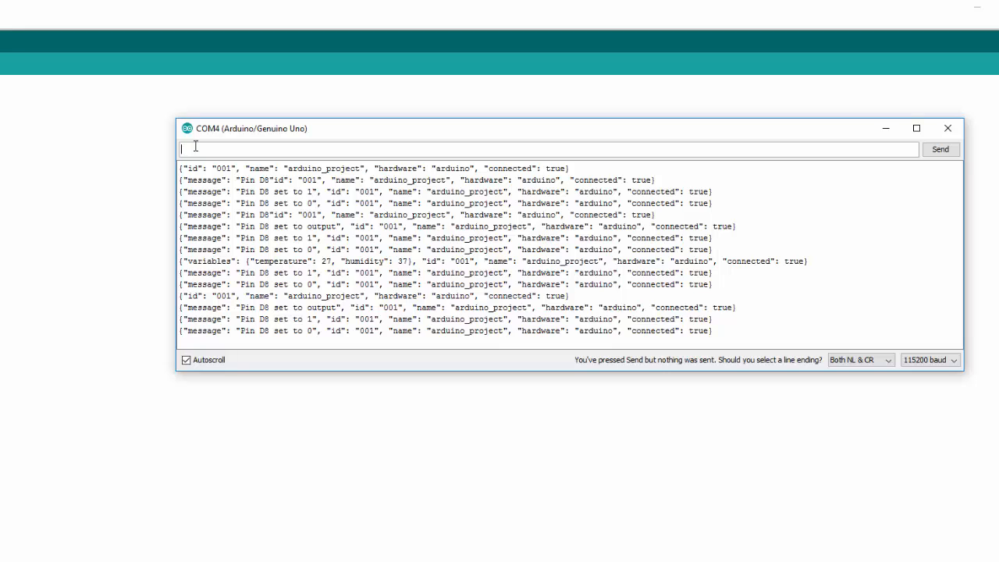
Send /temperature to get the JSON temperature reading of 28
text(/)
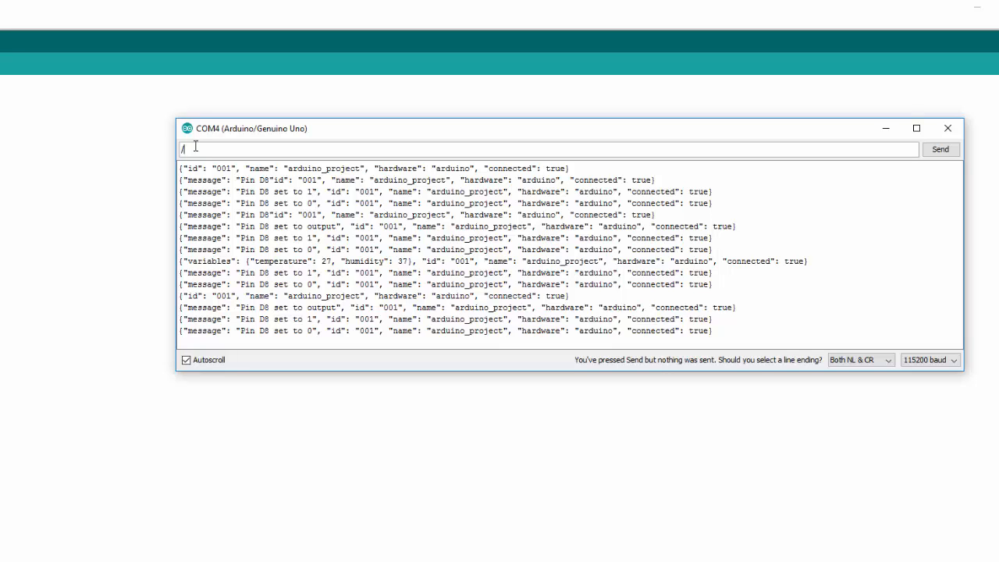
text(temp)
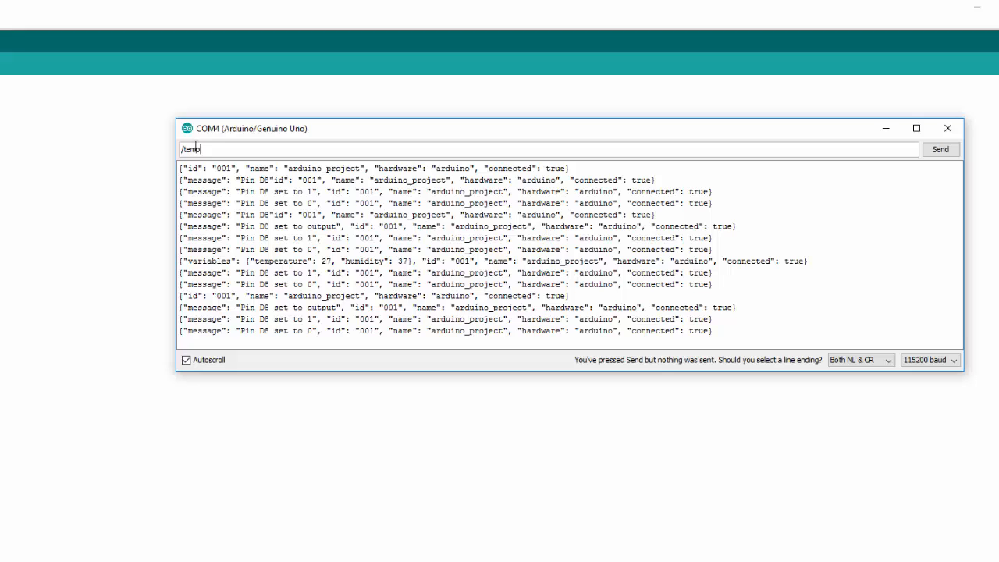
text(erature)
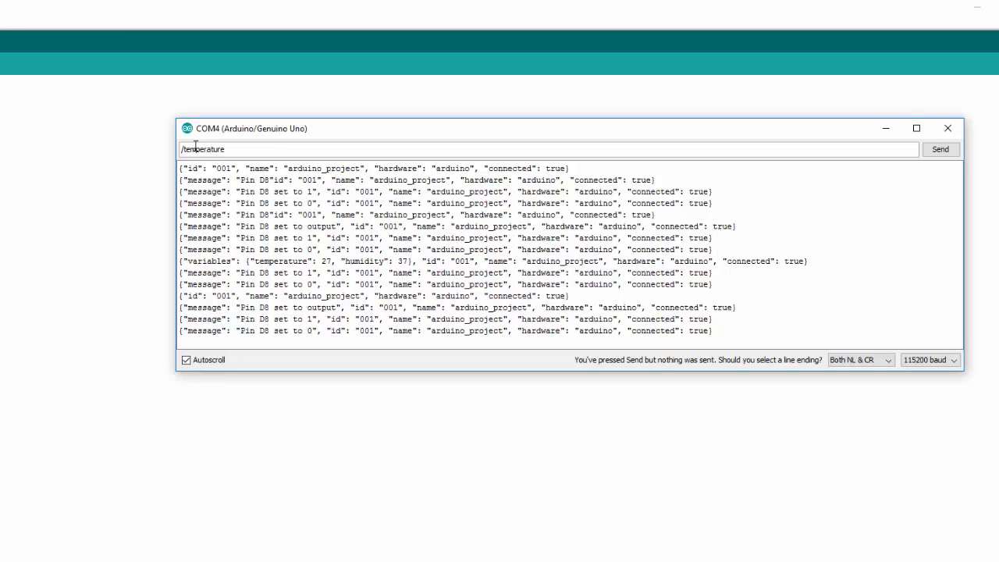
click(941, 149)
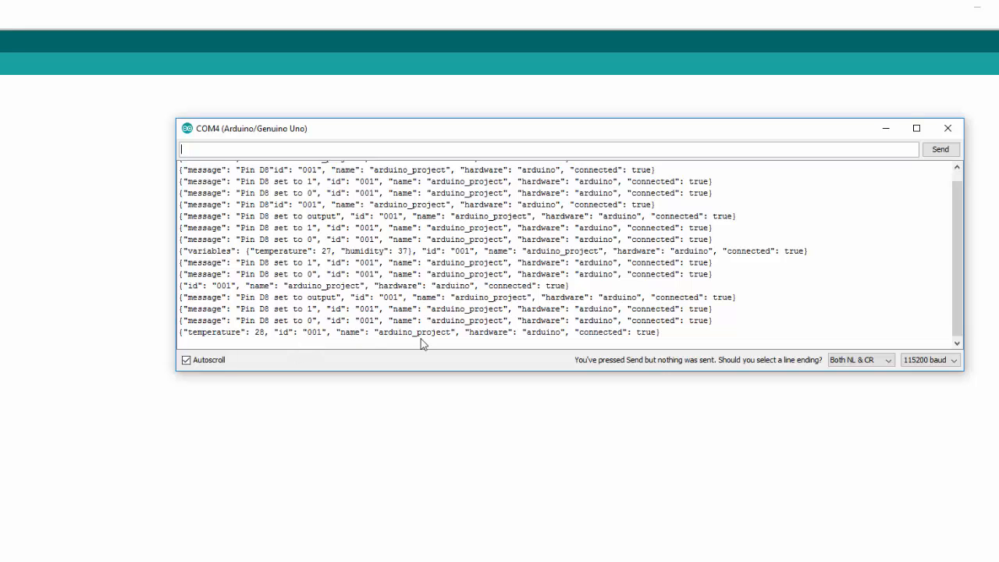
mouse_move(263, 346)
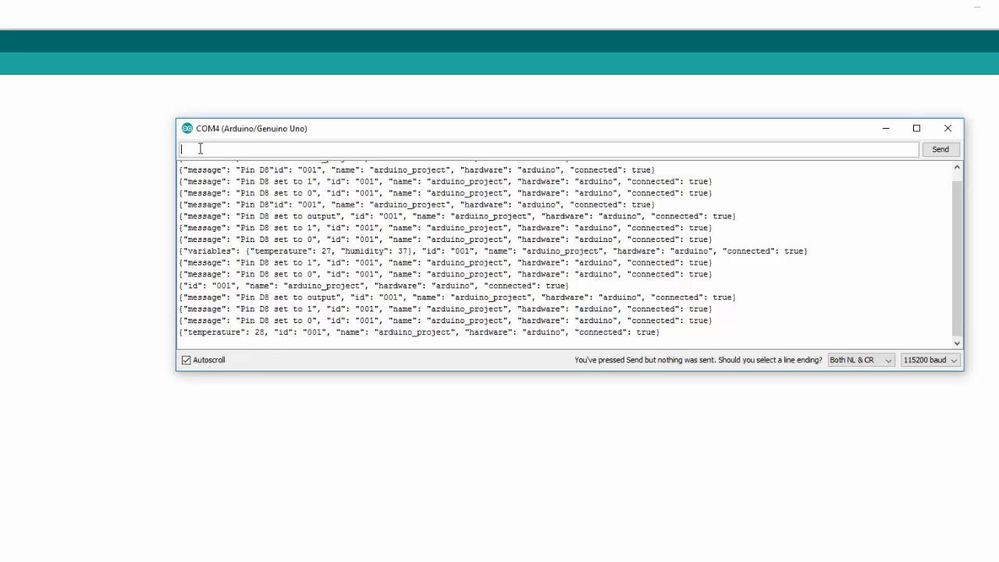
Send /humidity to get the JSON humidity reading of 35
text(/)
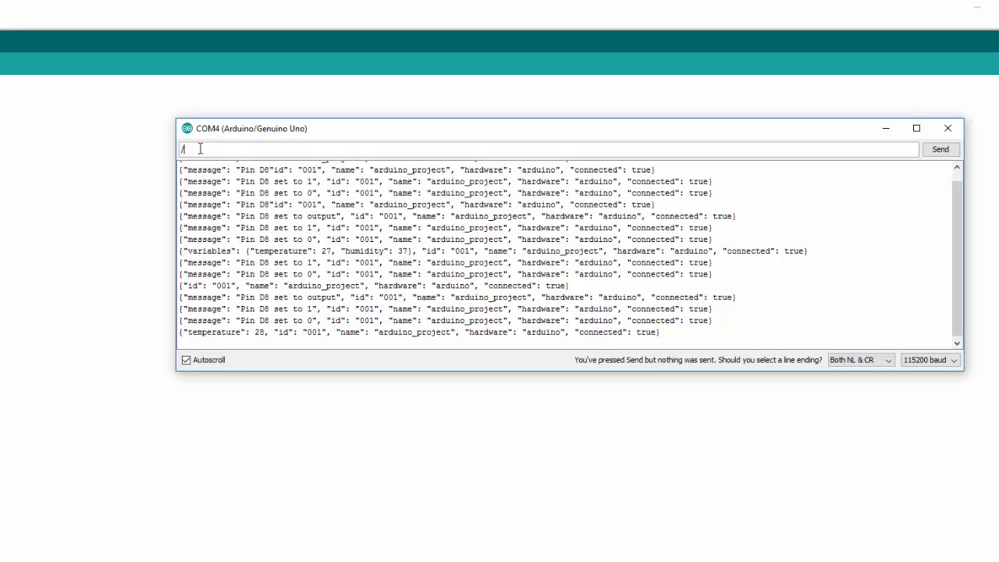
text(humi)
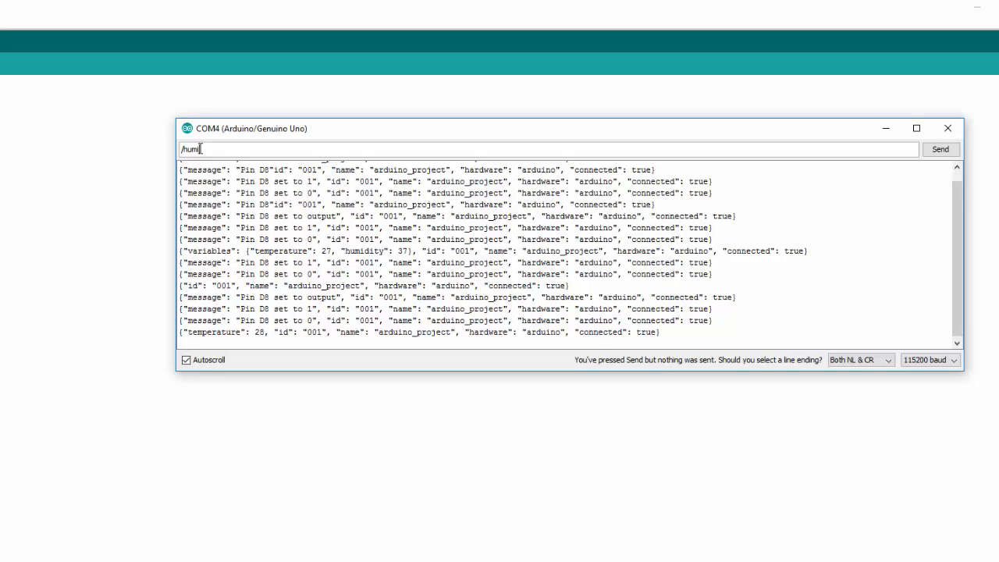
text(dity)
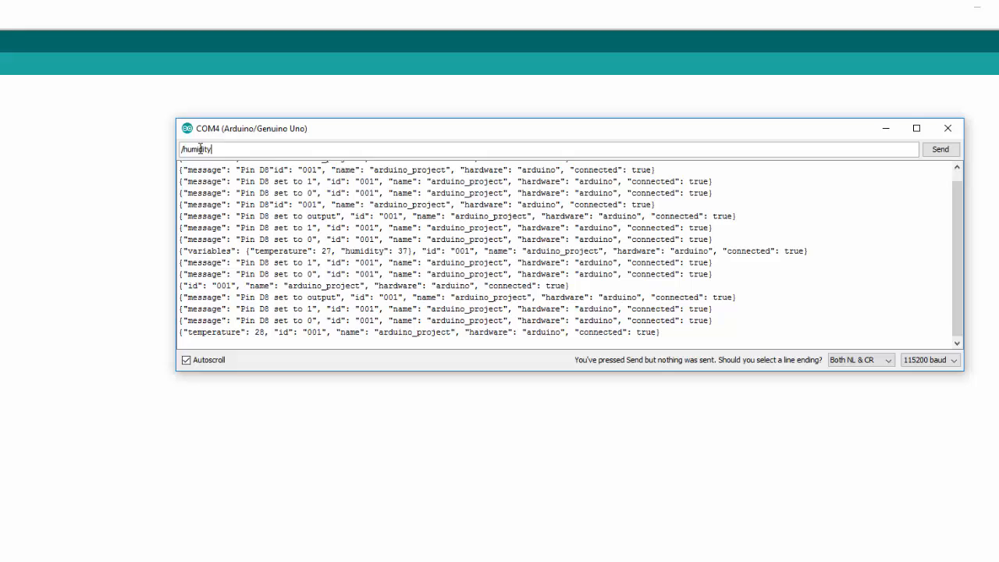
click(940, 149)
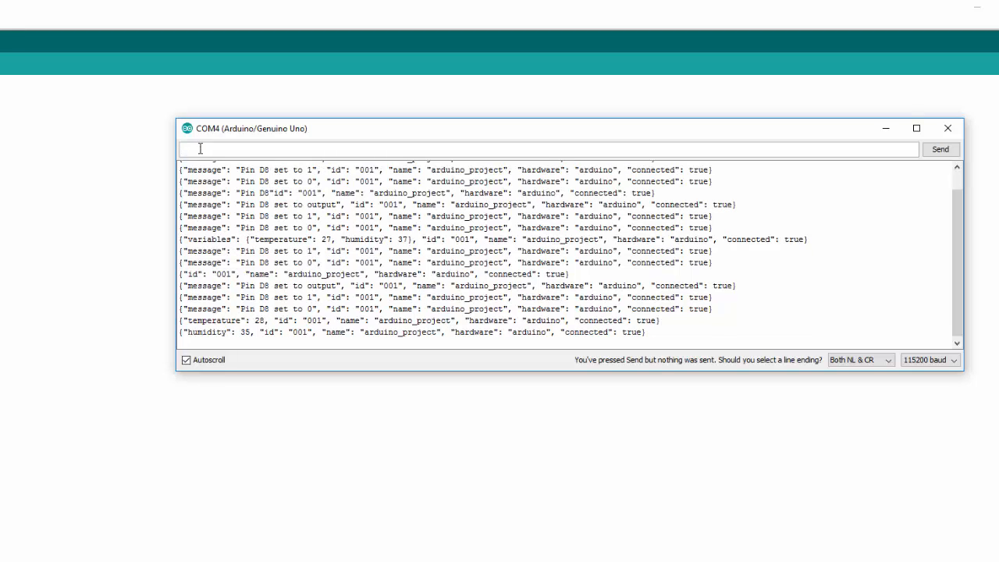
mouse_move(248, 342)
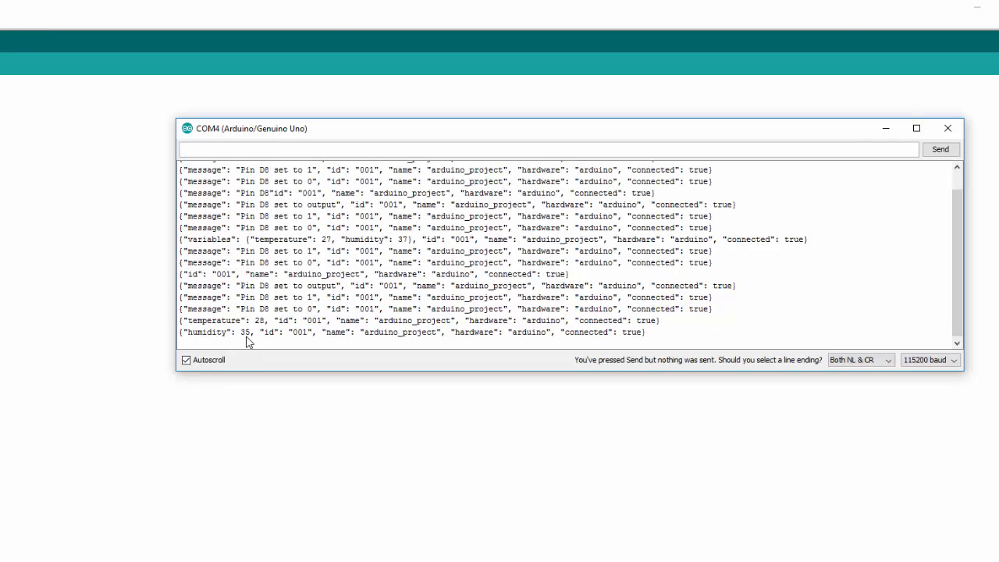
mouse_move(489, 359)
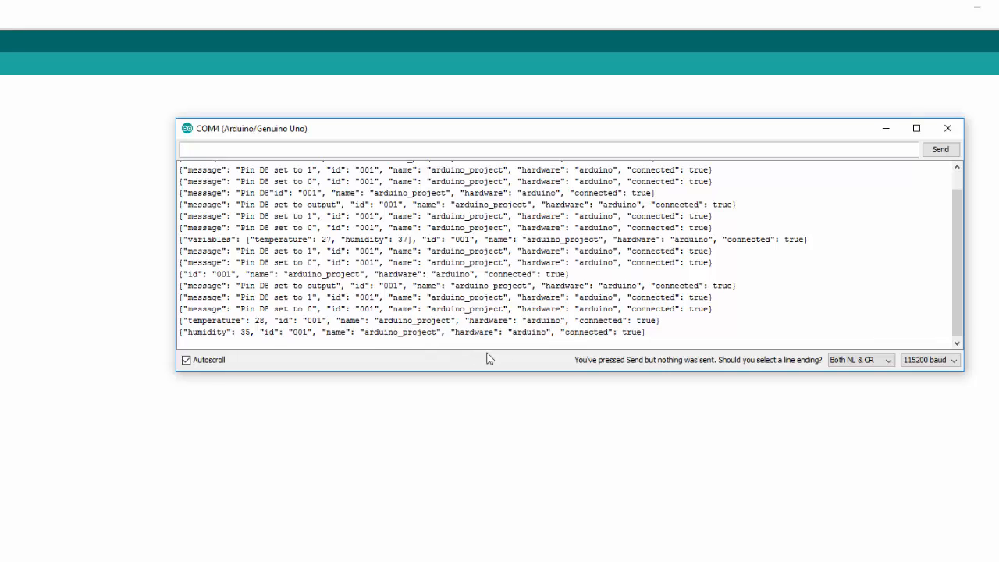
mouse_move(570, 364)
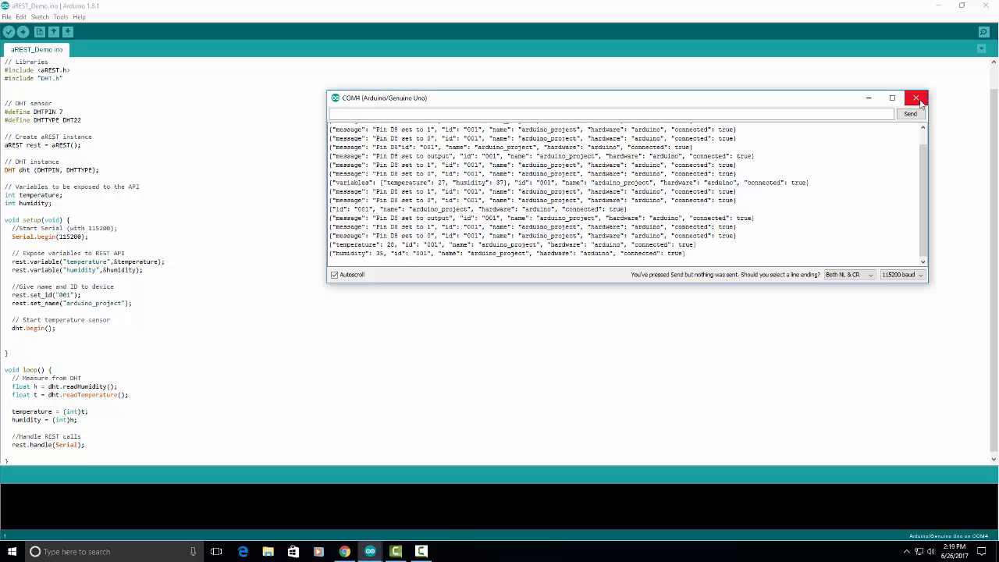
mouse_move(915, 98)
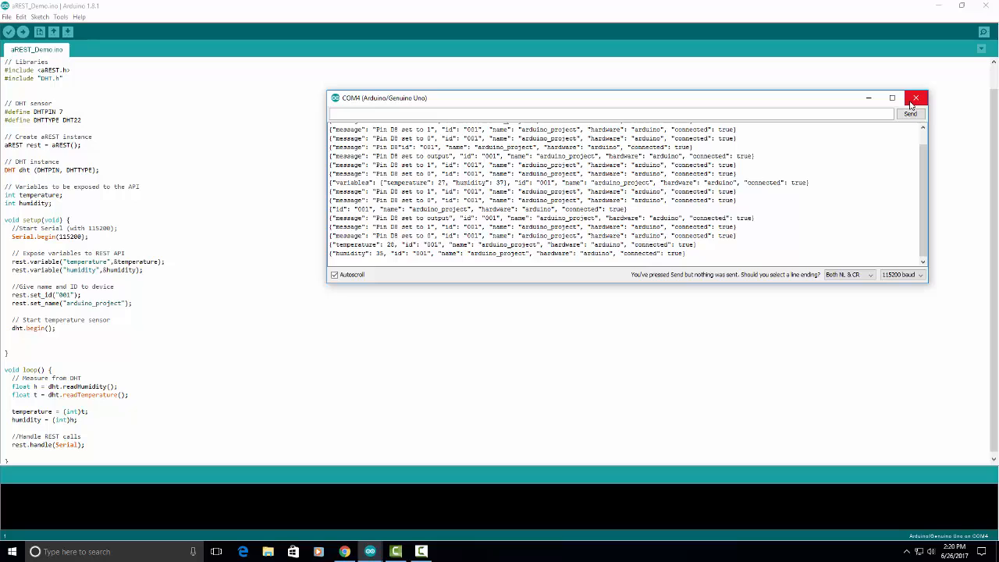
mouse_move(447, 554)
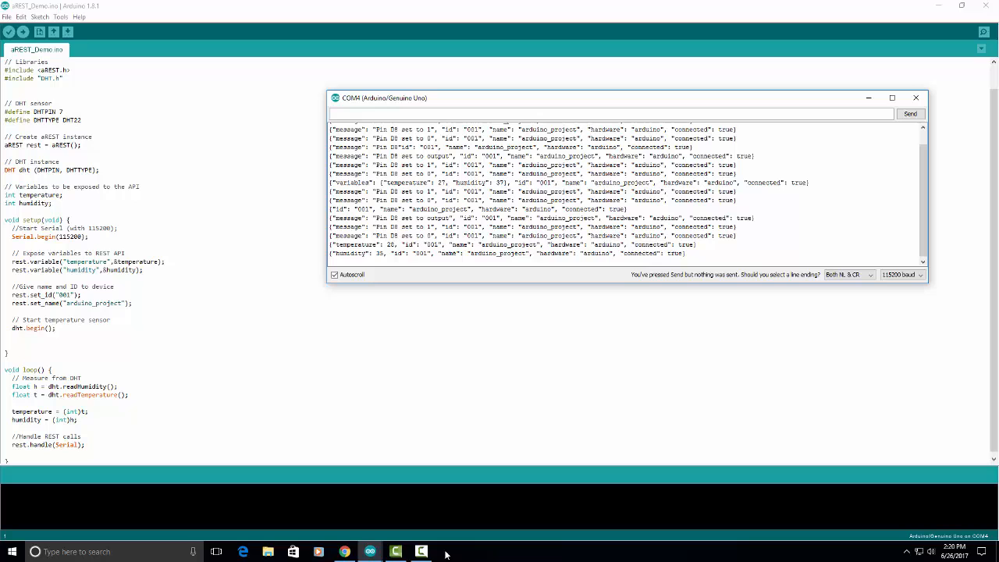
mouse_move(344, 552)
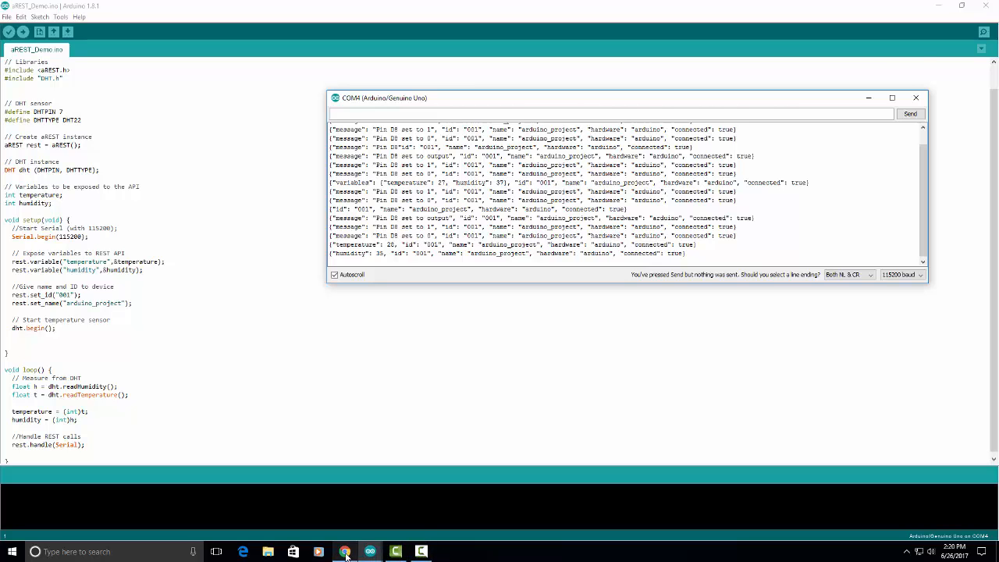
In Chrome, view the marcoschwartz/aREST GitHub tab, then return to the Get Started tab
click(345, 552)
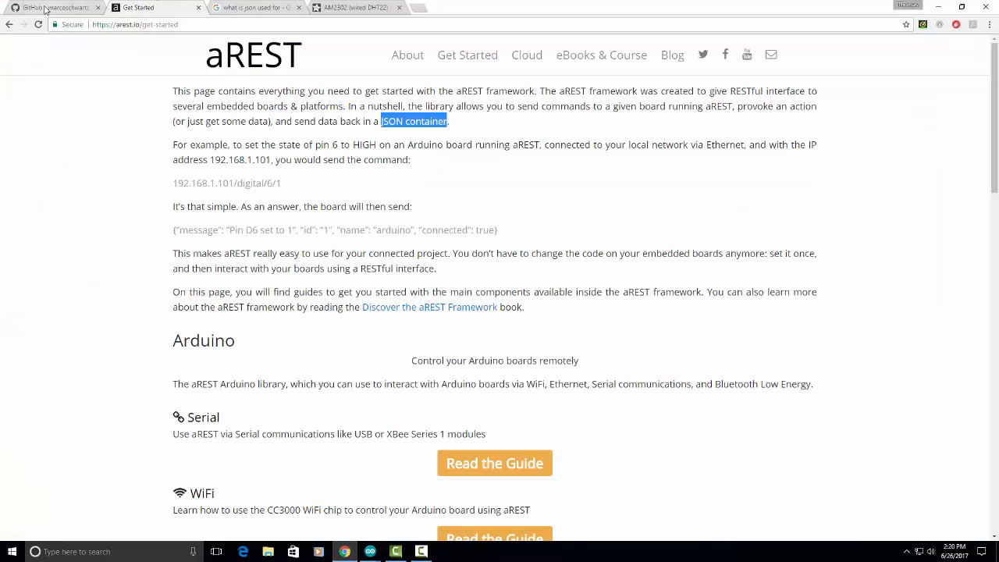
click(54, 7)
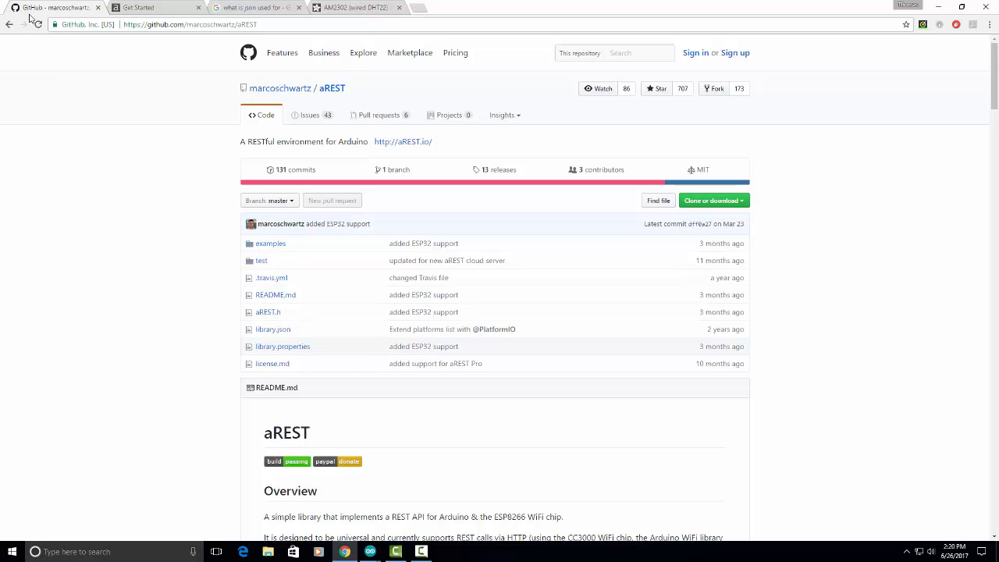
mouse_move(260, 169)
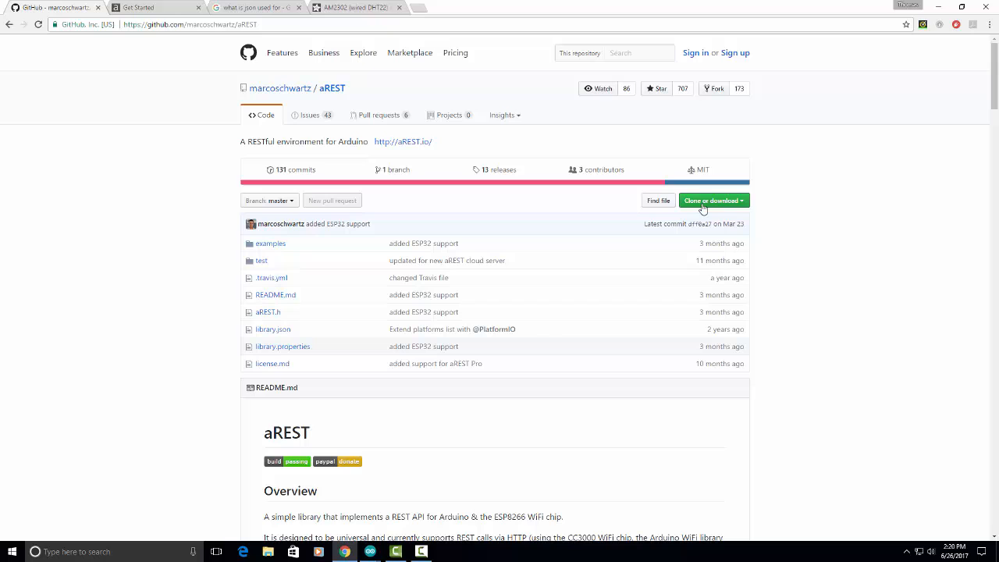
mouse_move(658, 157)
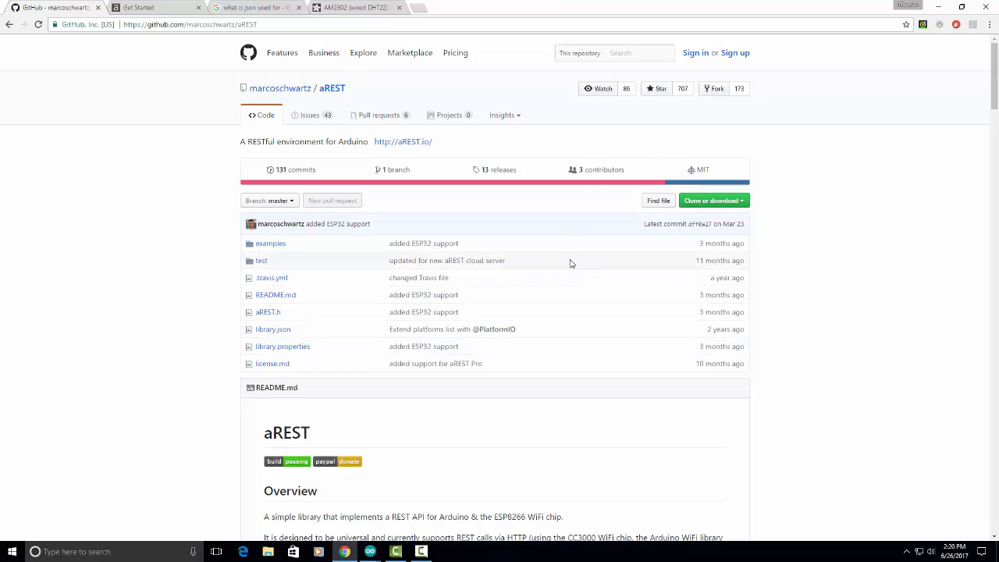
mouse_move(115, 70)
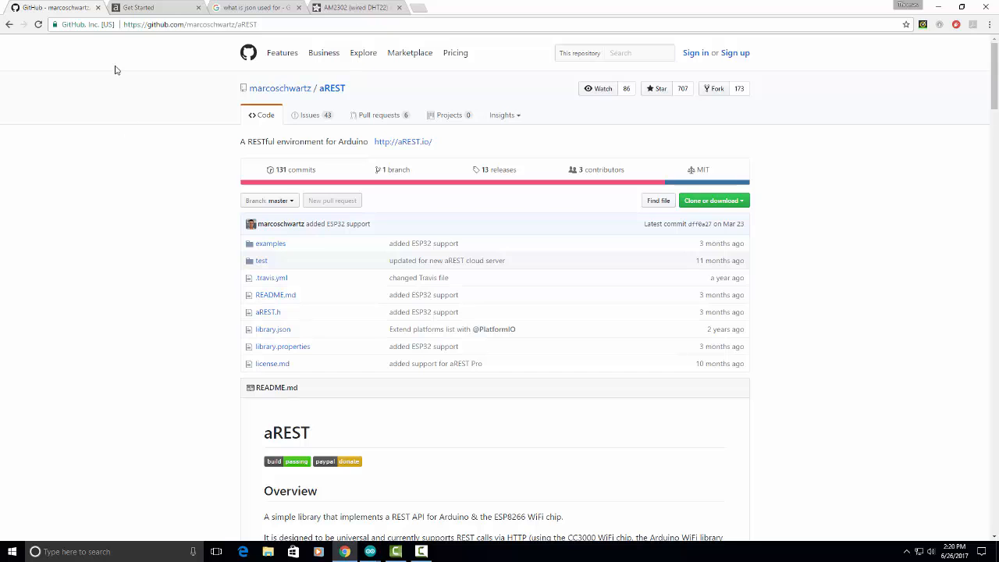
mouse_move(325, 153)
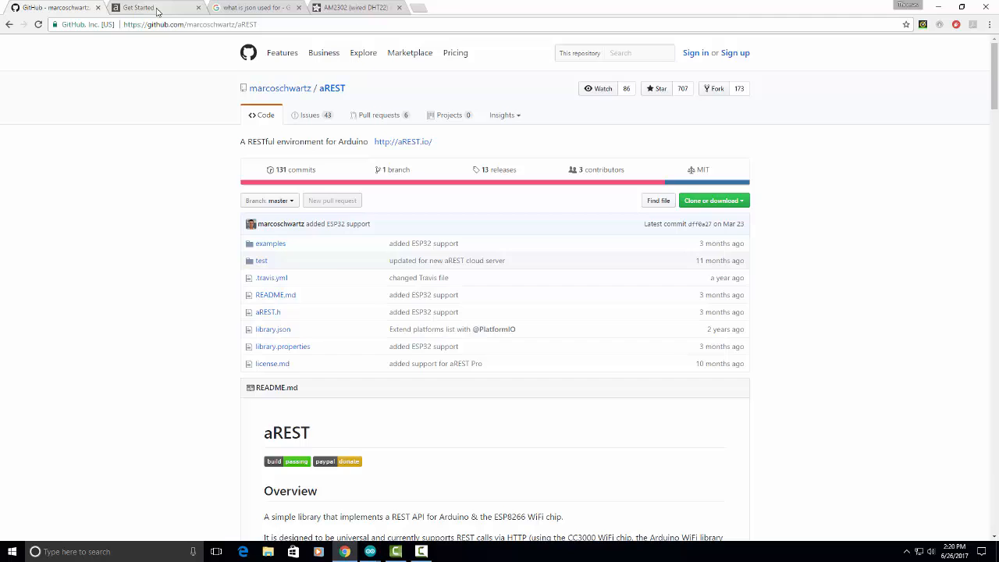
click(157, 7)
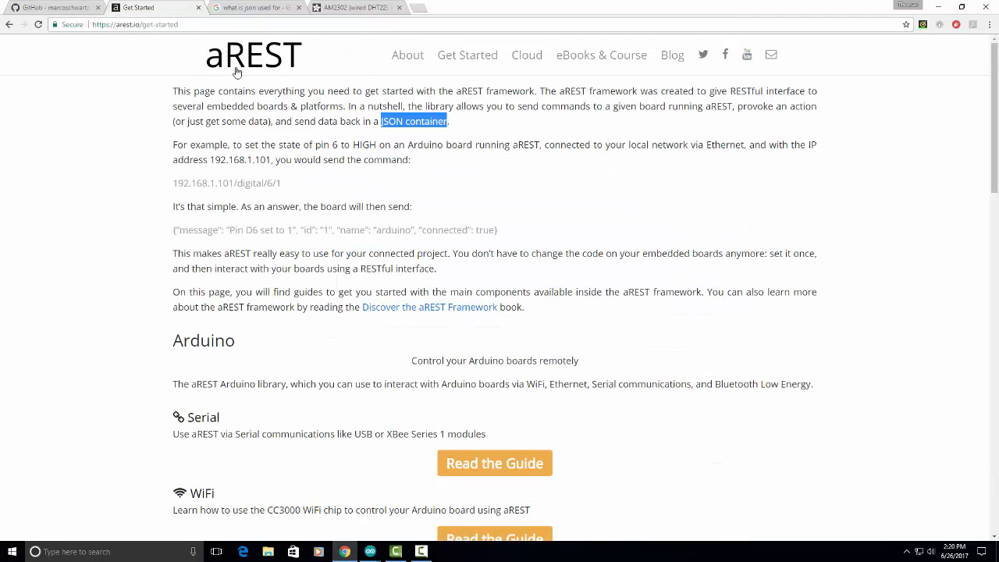
scroll(down, 3)
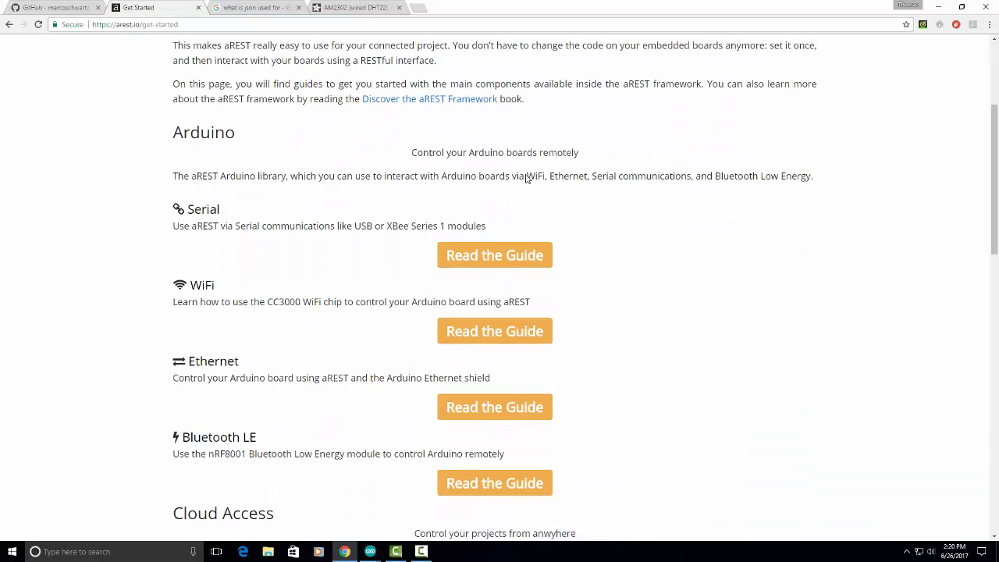
scroll(down, 3)
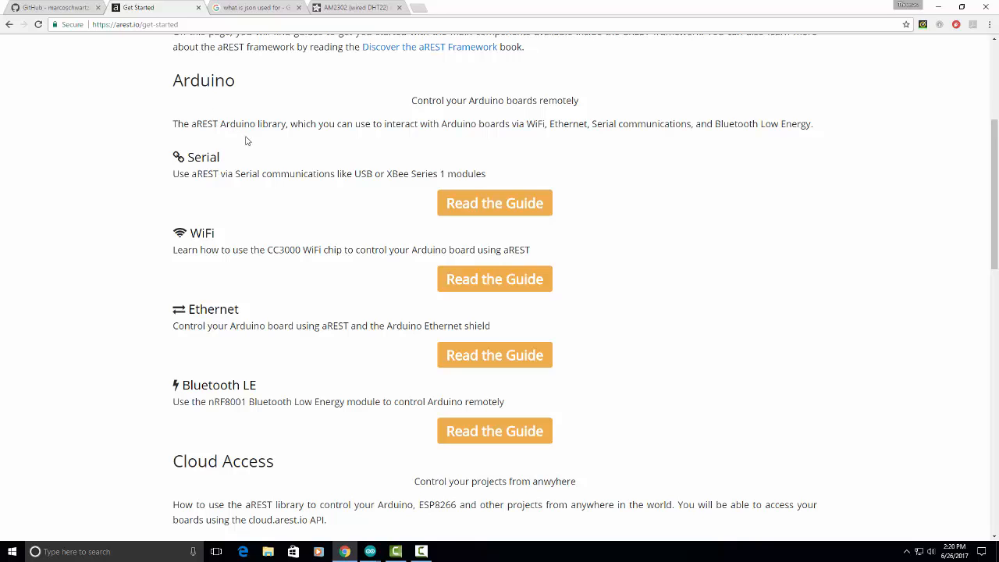
mouse_move(230, 161)
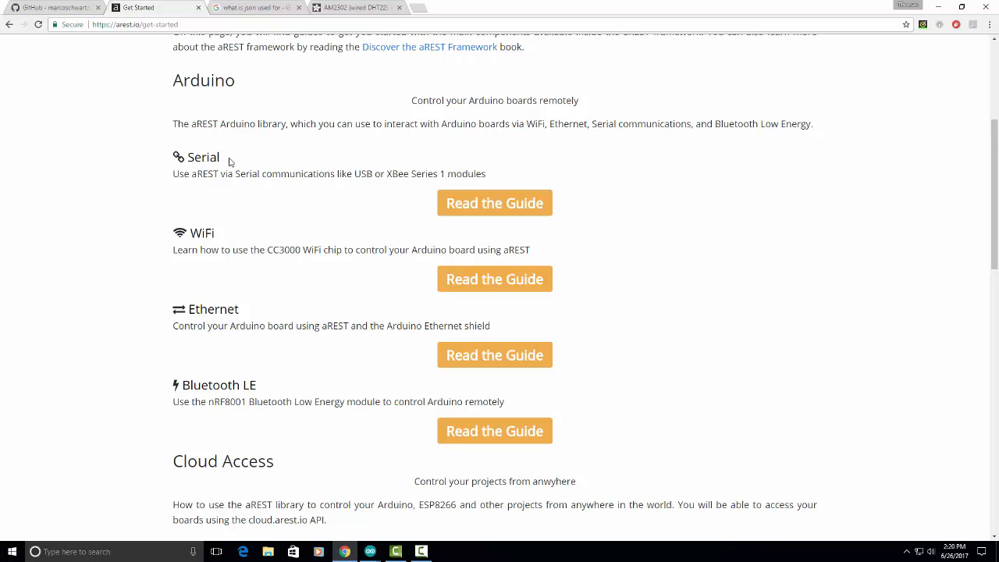
mouse_move(495, 203)
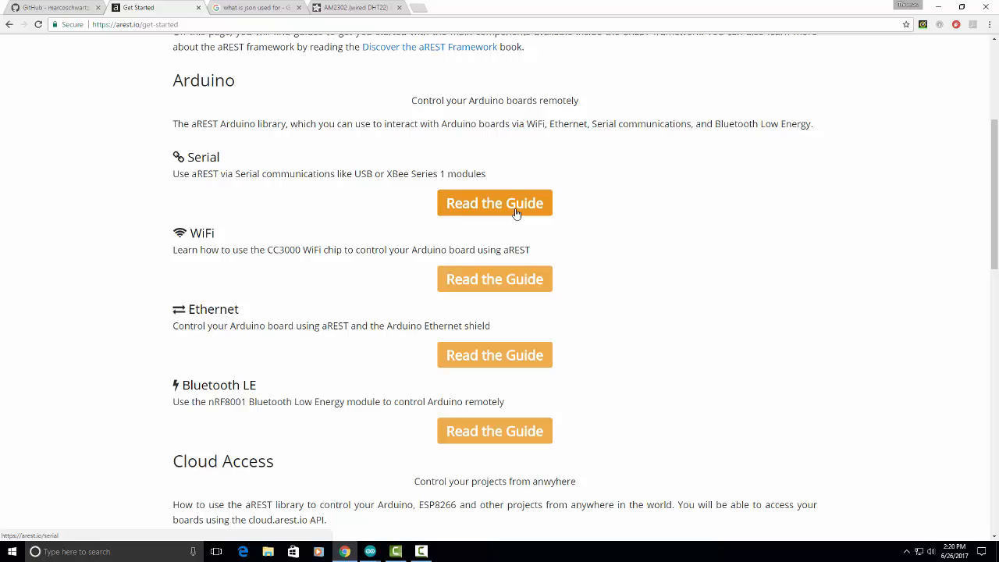
scroll(down, 3)
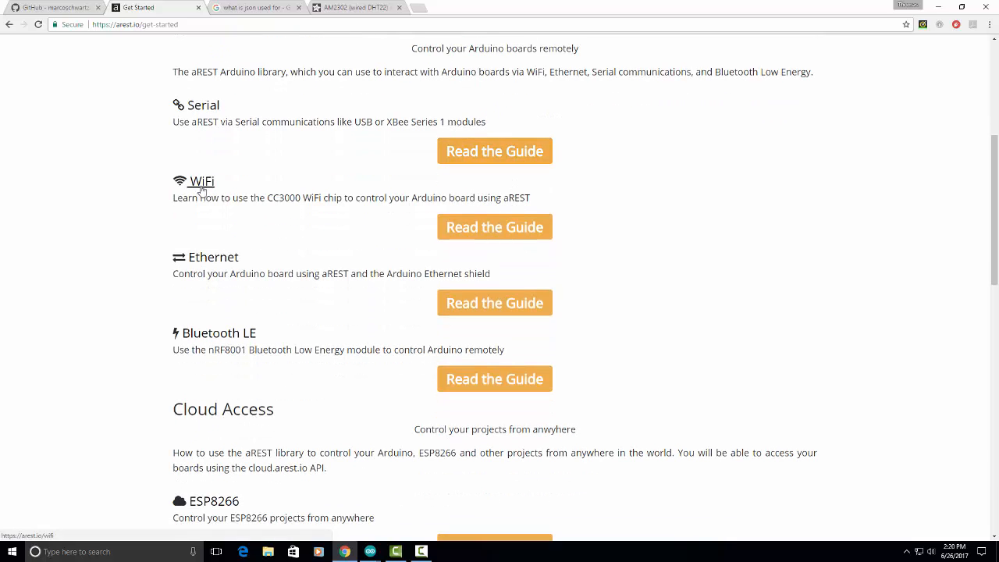
mouse_move(495, 303)
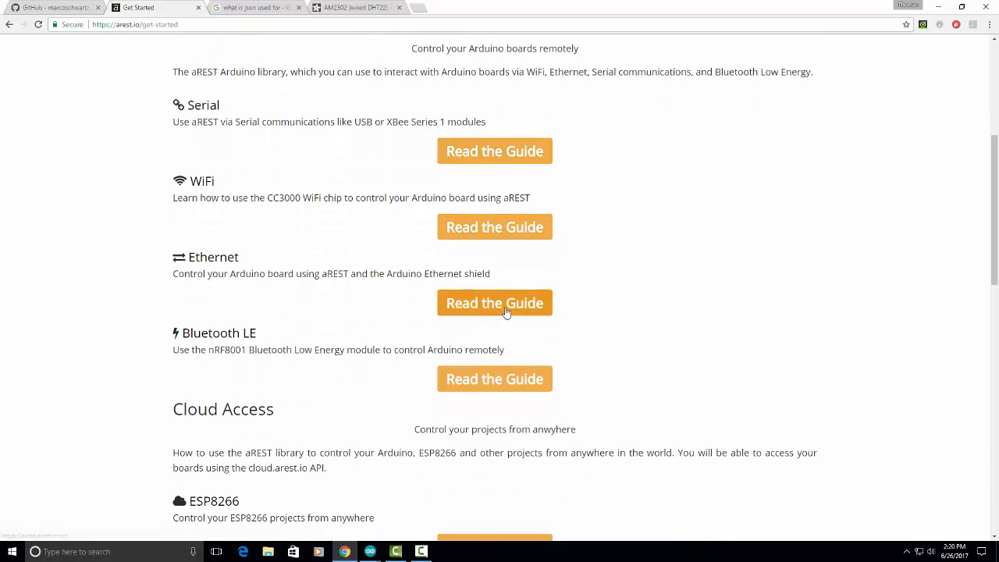
scroll(down, 3)
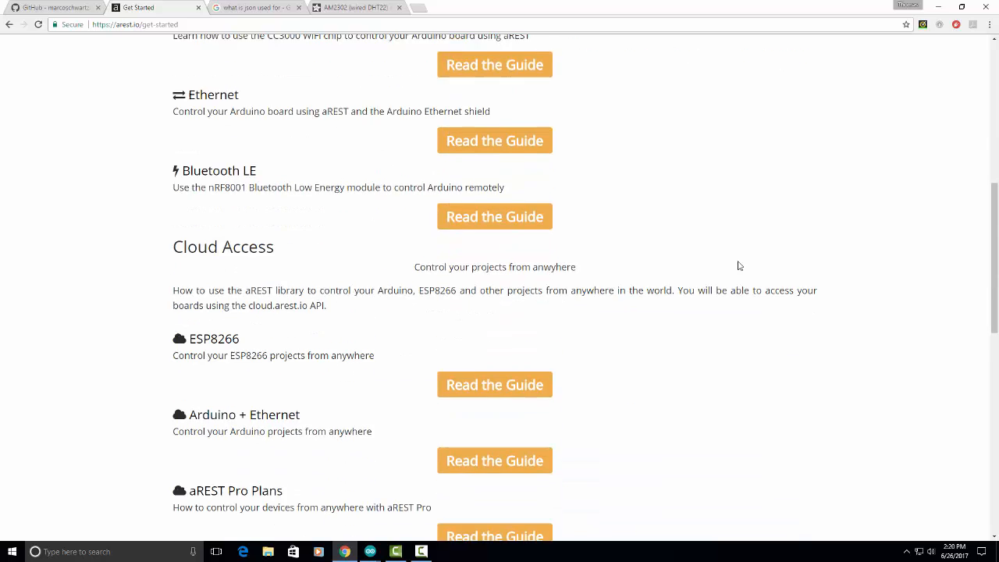
scroll(down, 3)
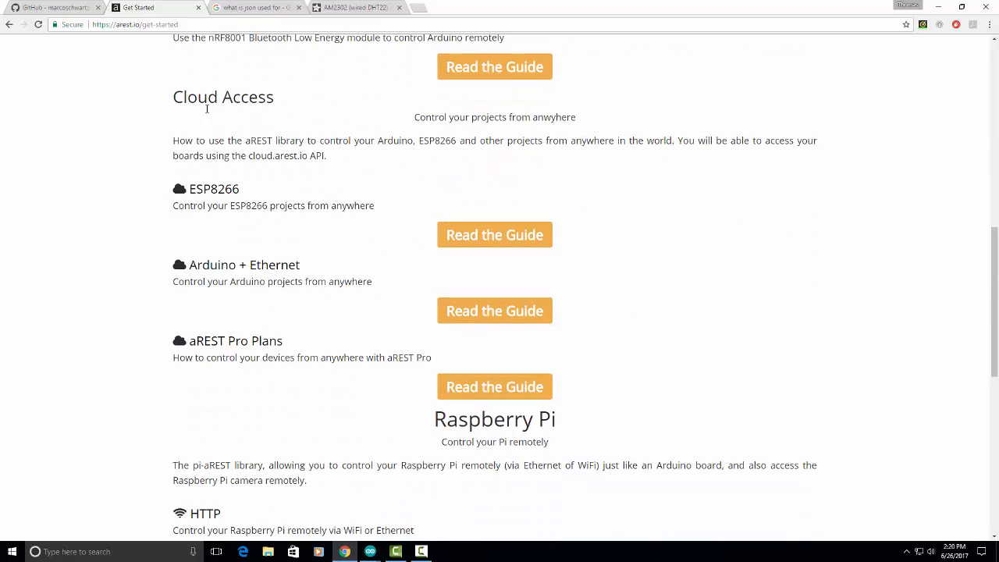
mouse_move(443, 306)
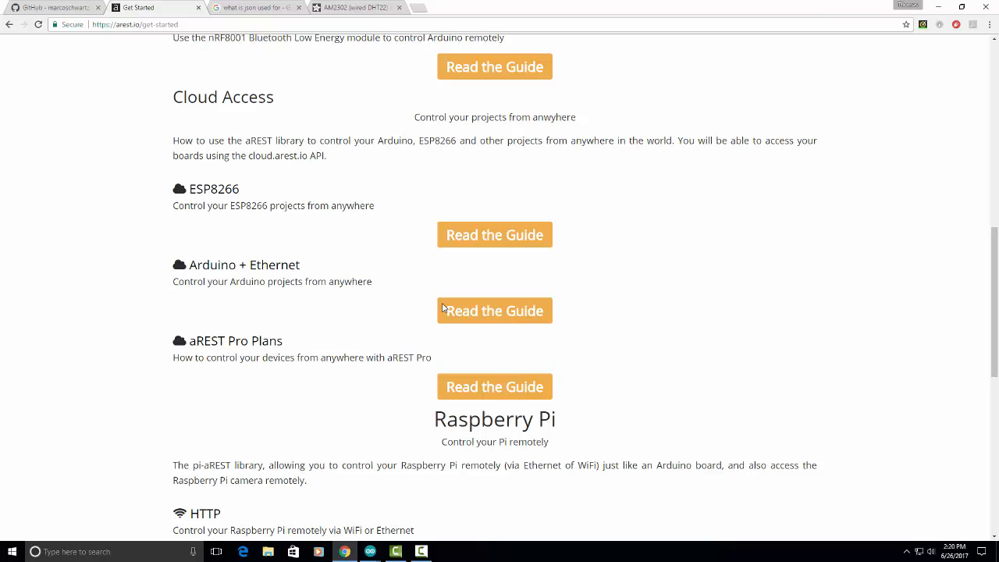
scroll(down, 3)
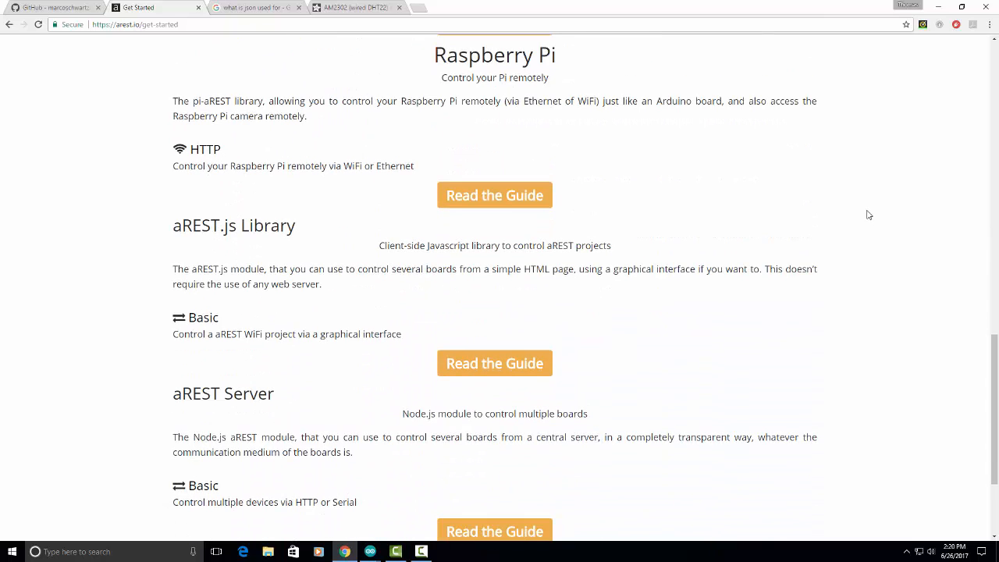
scroll(down, 3)
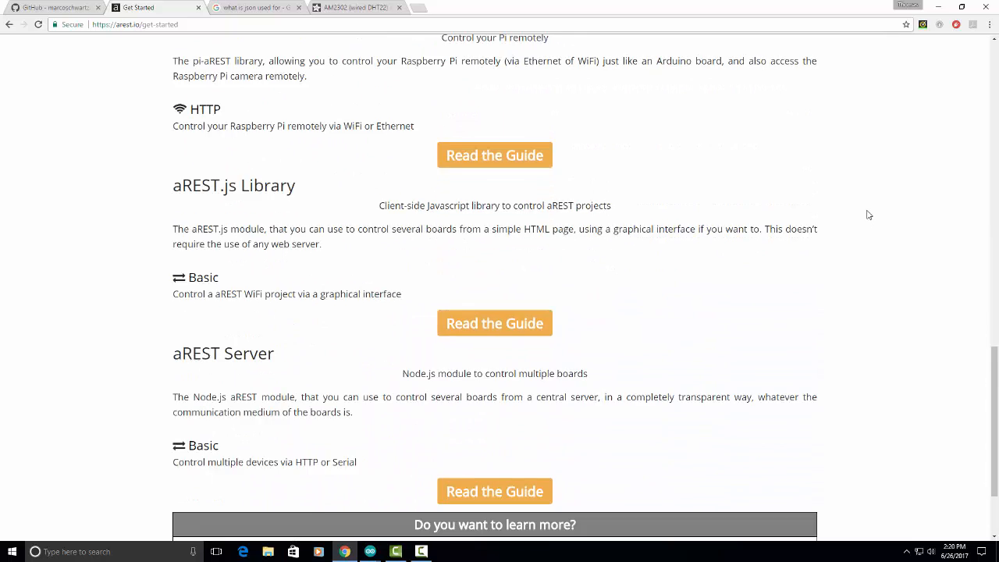
scroll(up, 3)
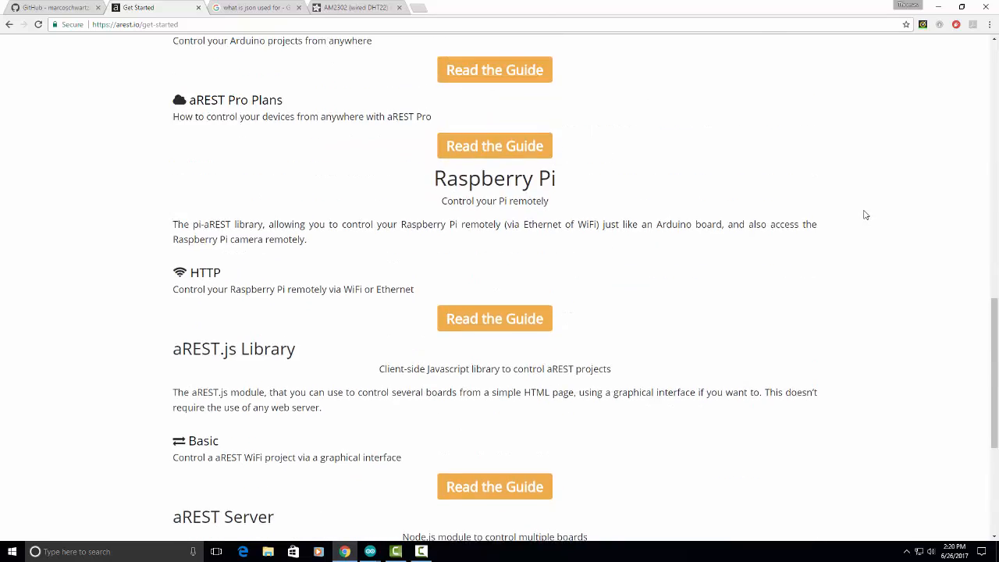
scroll(up, 3)
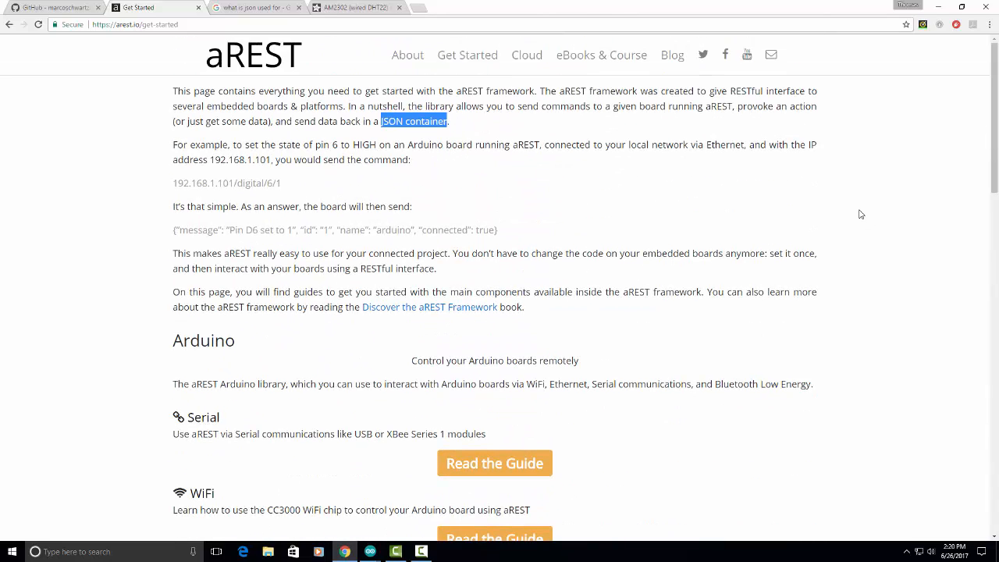
mouse_move(887, 256)
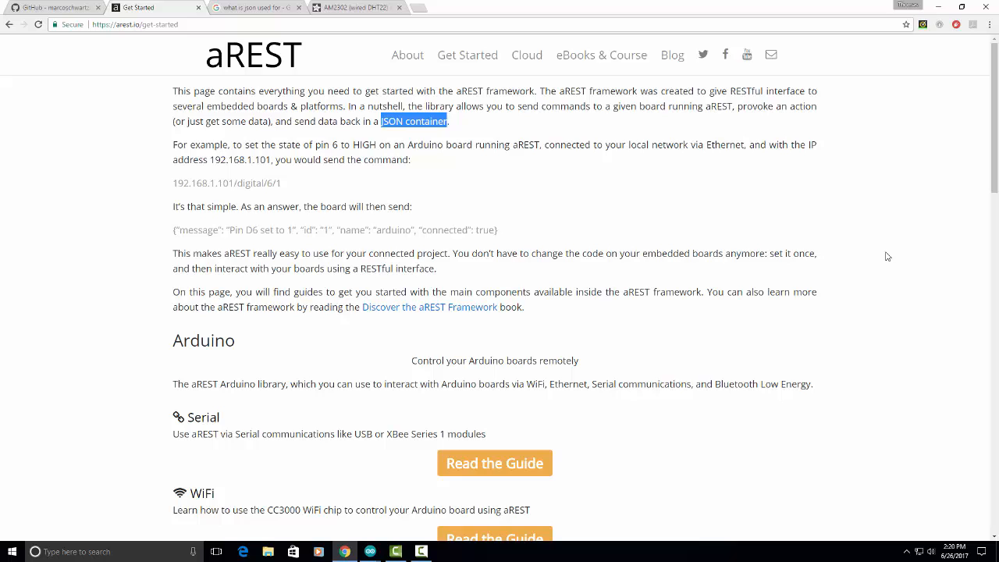
mouse_move(851, 274)
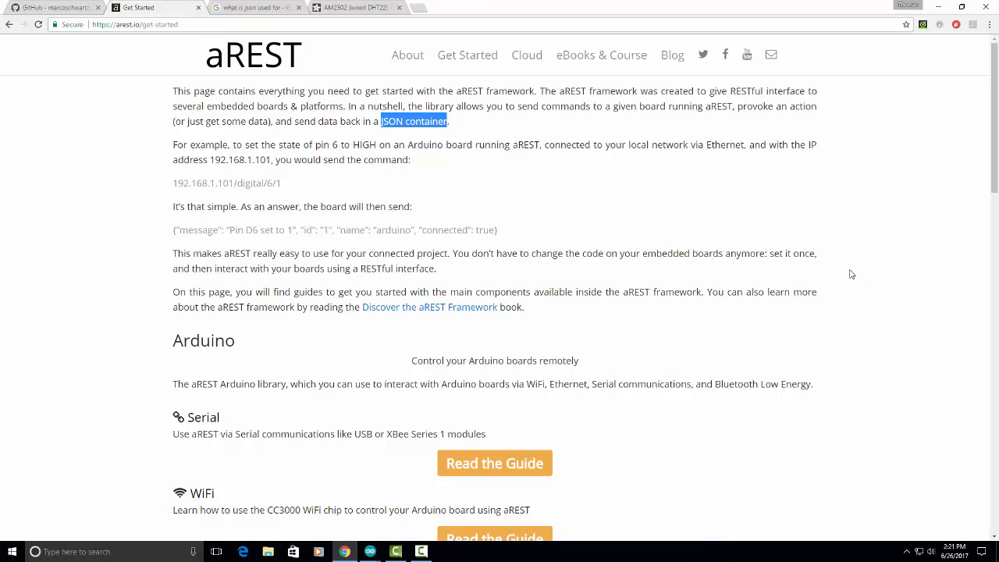
mouse_move(648, 206)
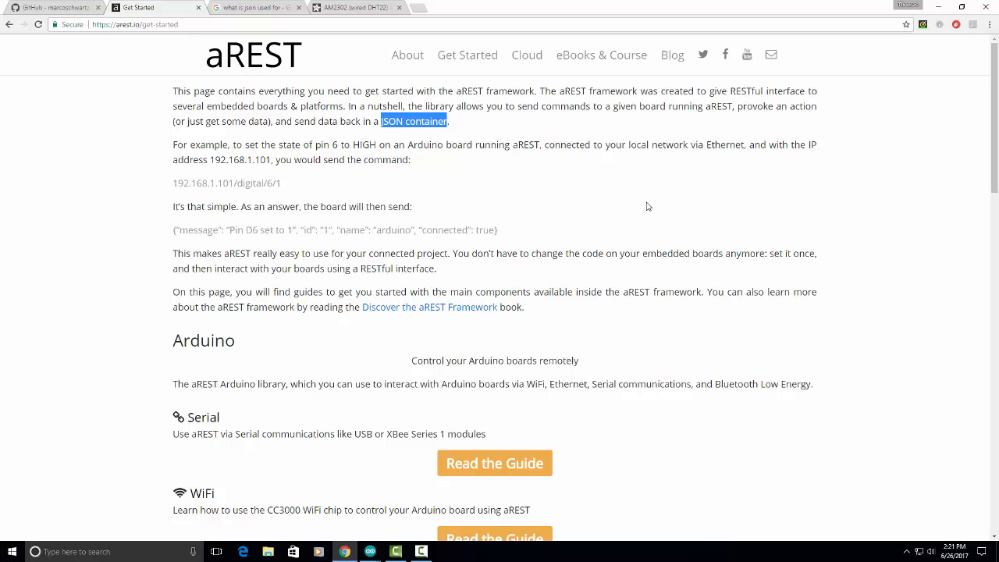
mouse_move(624, 206)
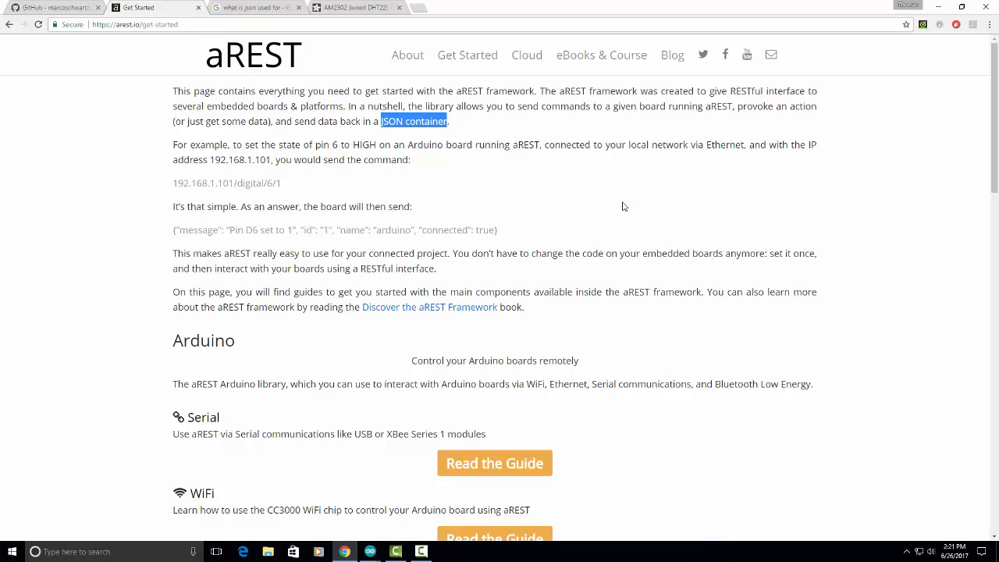